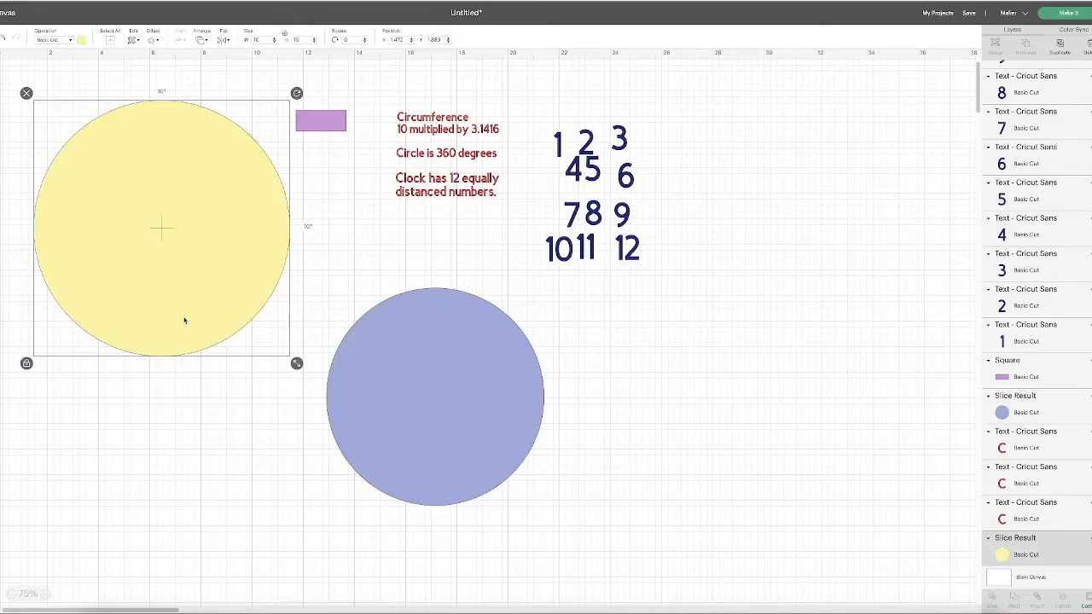
pyautogui.moveTo(177, 316)
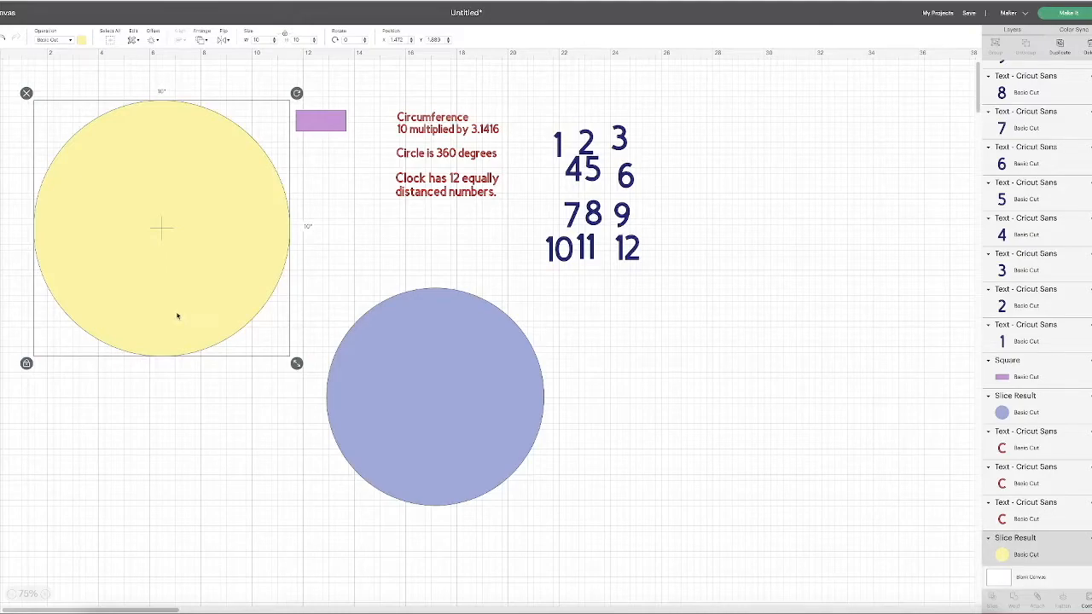
pyautogui.moveTo(191, 324)
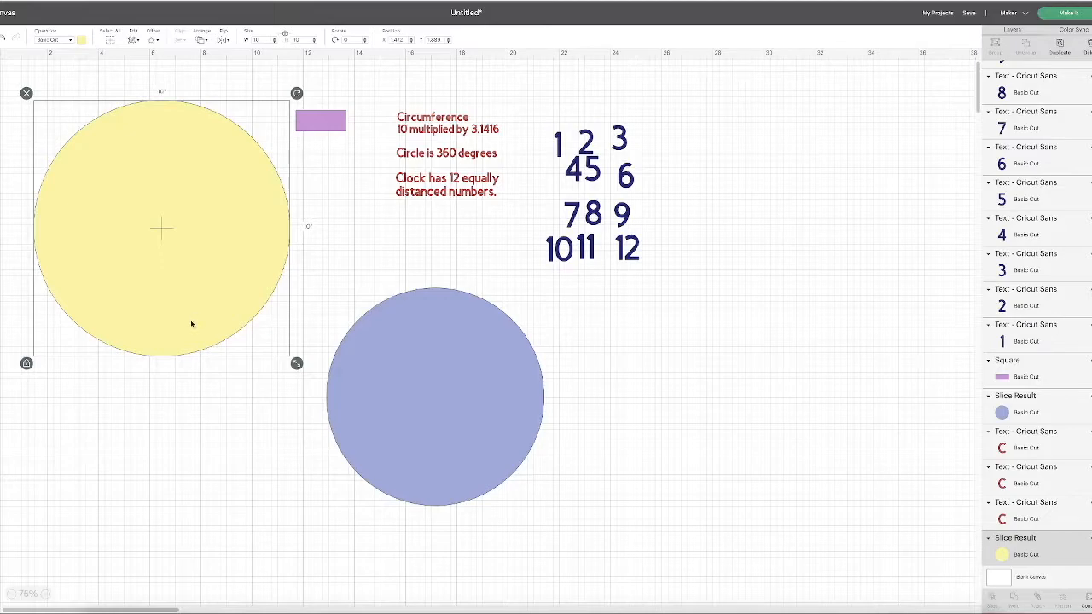
pyautogui.moveTo(156, 102)
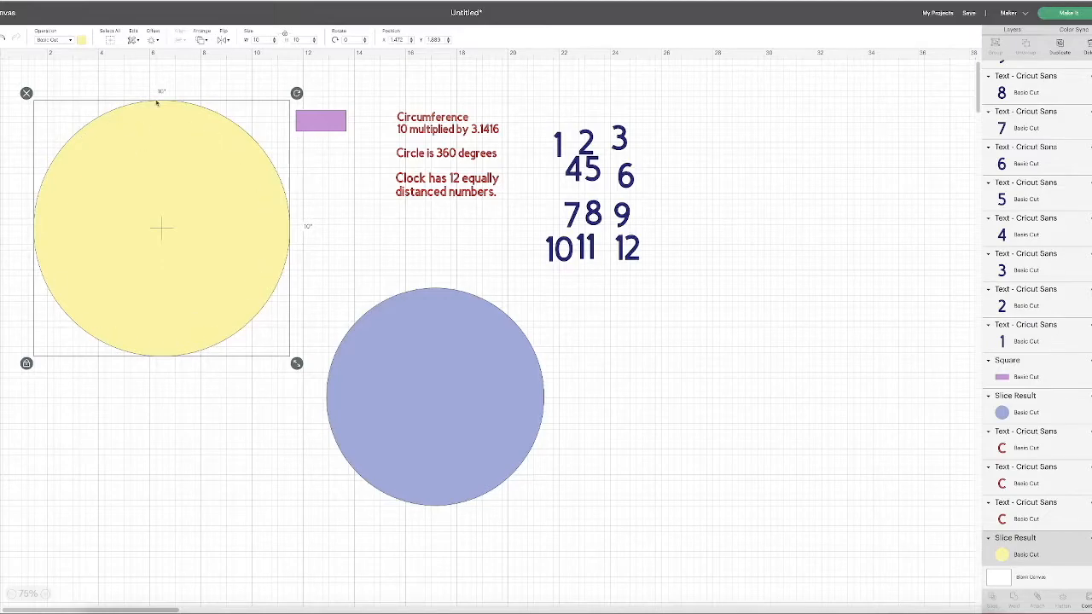
pyautogui.moveTo(178, 117)
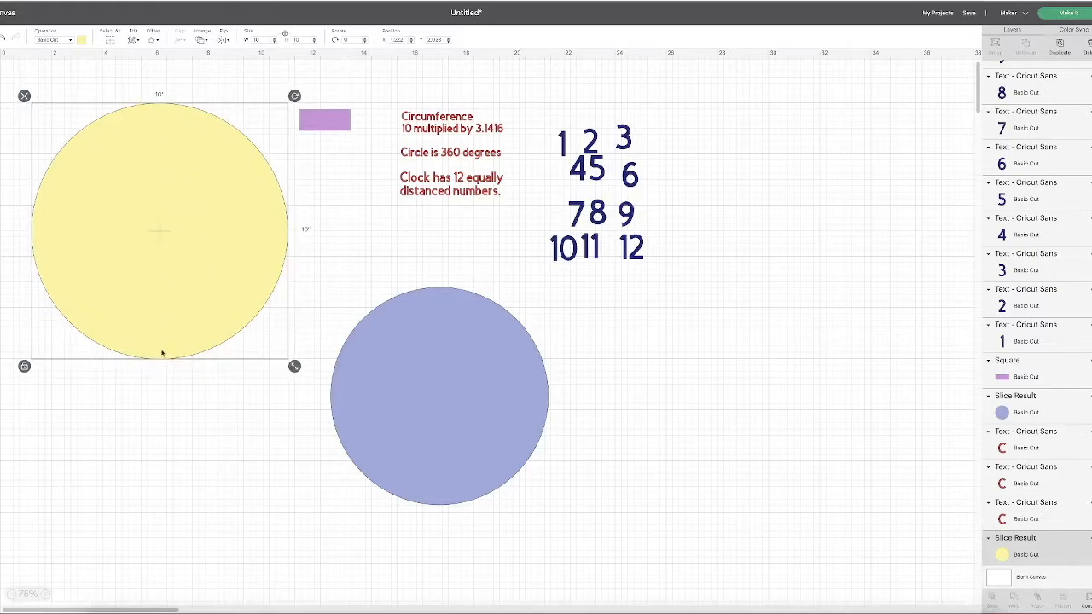
# Center the 8.5-inch blue circle on the yellow circle and slice it out.
pyautogui.click(440, 395)
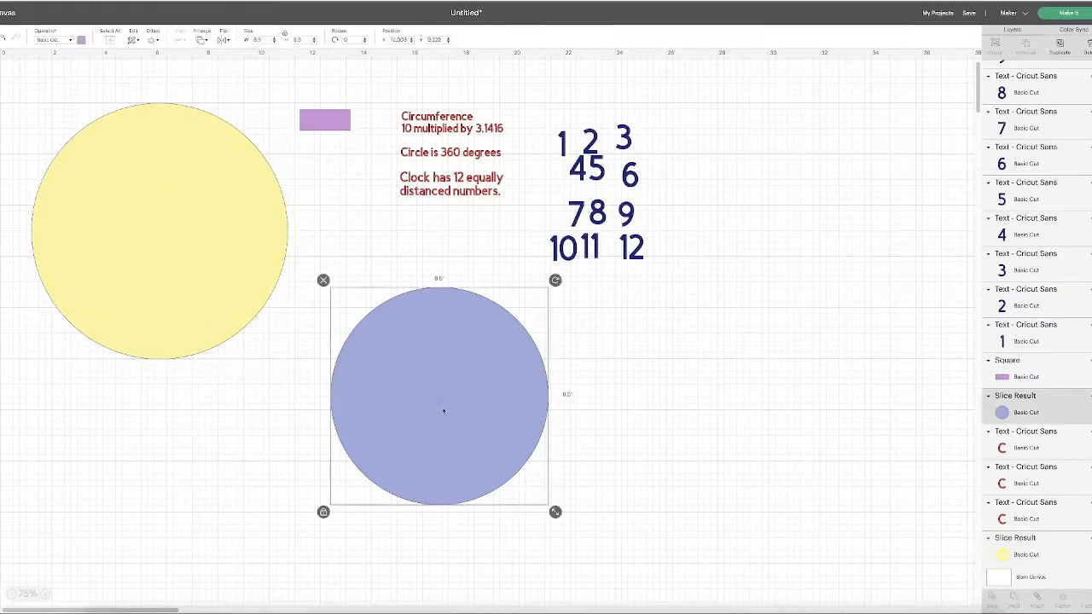
pyautogui.moveTo(439, 392); pyautogui.dragTo(163, 230)
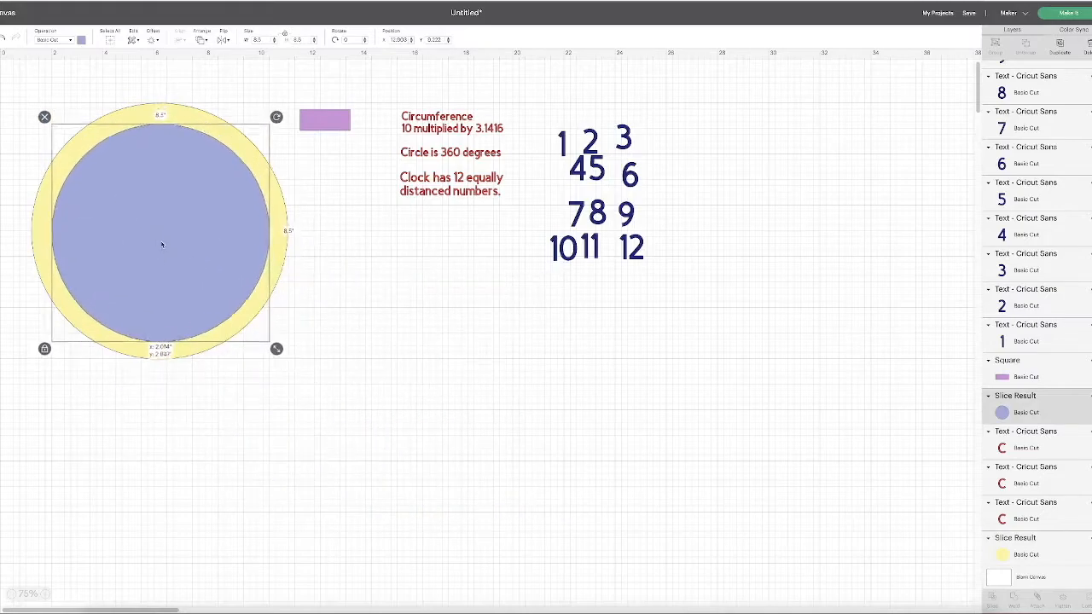
pyautogui.moveTo(162, 245); pyautogui.dragTo(179, 249)
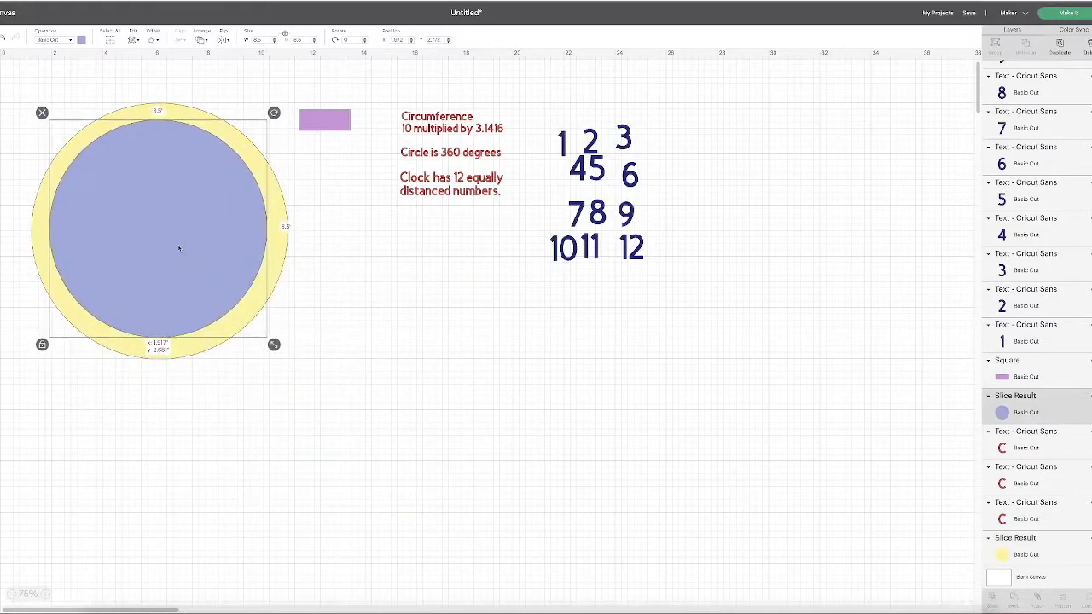
pyautogui.click(180, 39)
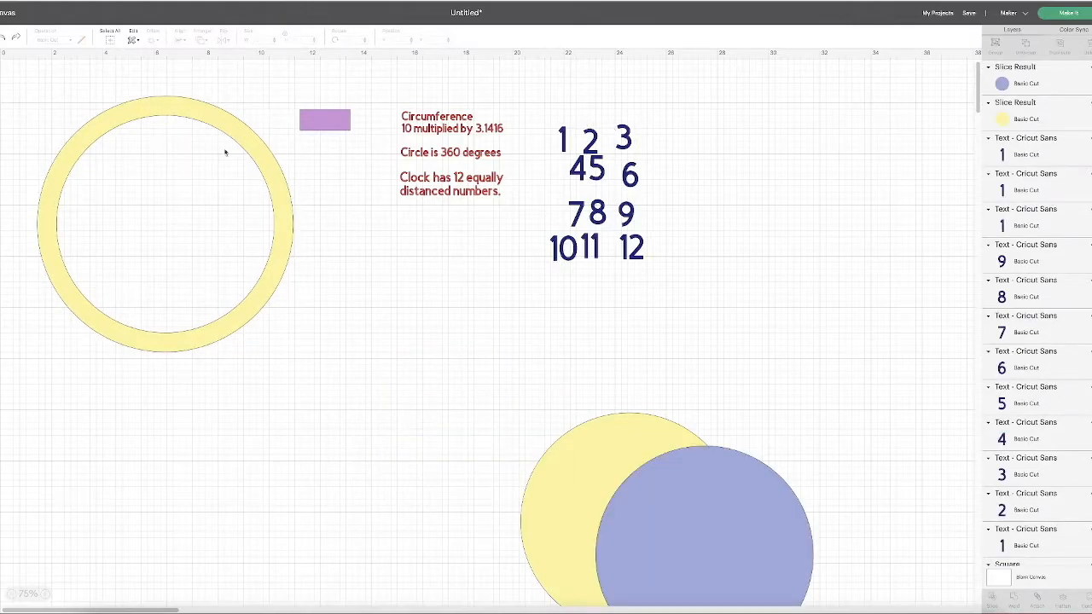
pyautogui.moveTo(442, 242)
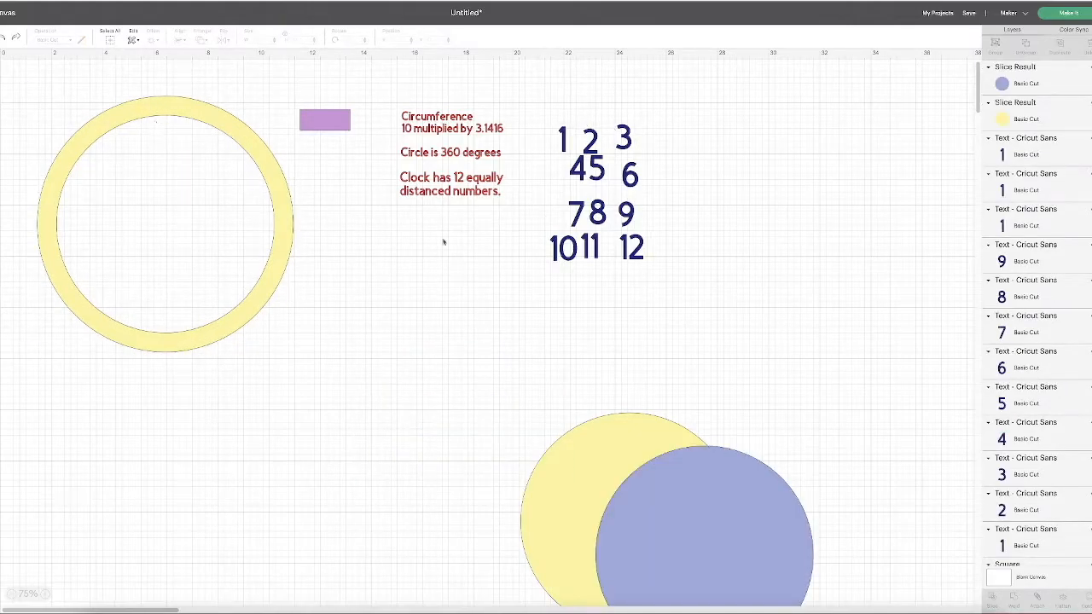
pyautogui.moveTo(626, 282)
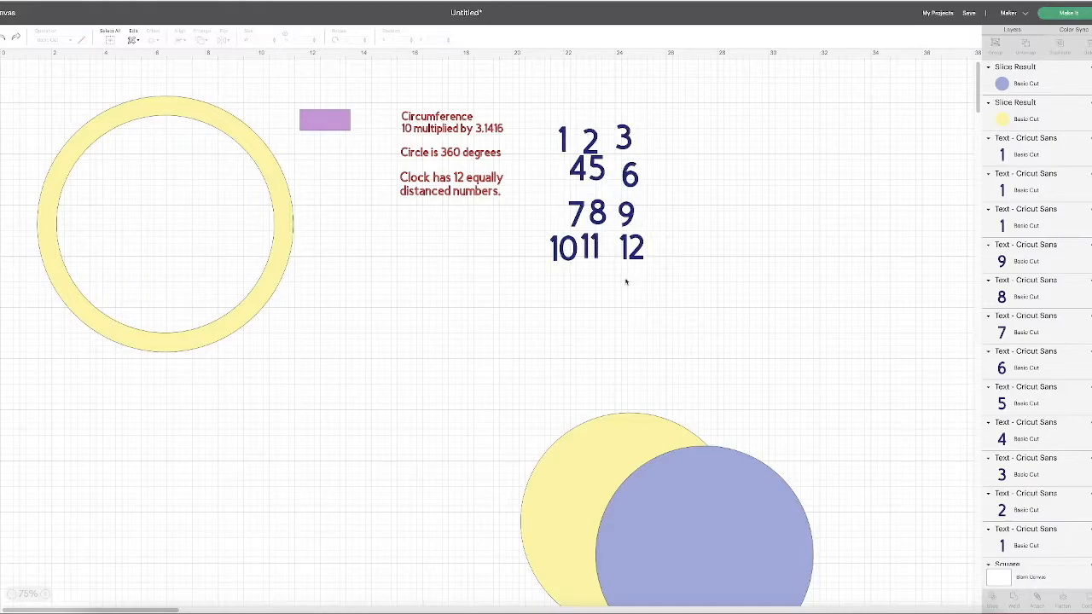
pyautogui.moveTo(581, 329)
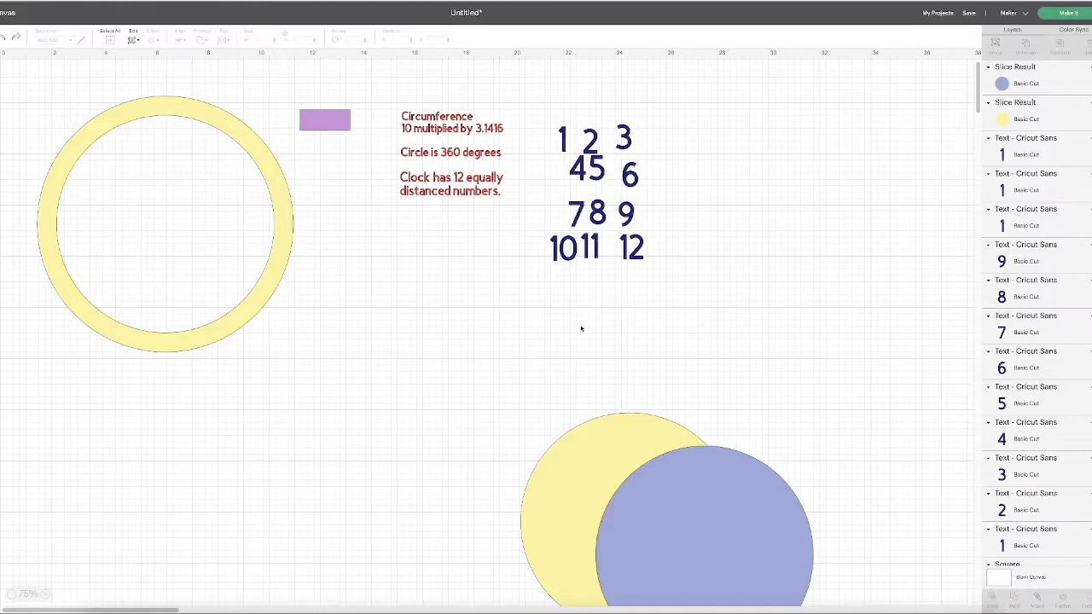
pyautogui.click(563, 248)
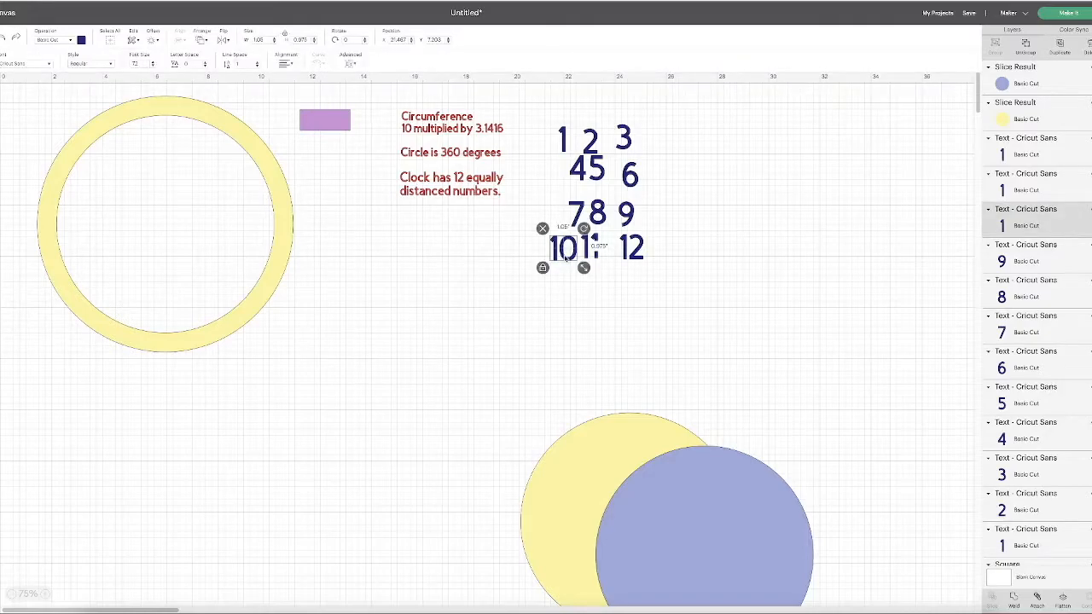
pyautogui.click(405, 307)
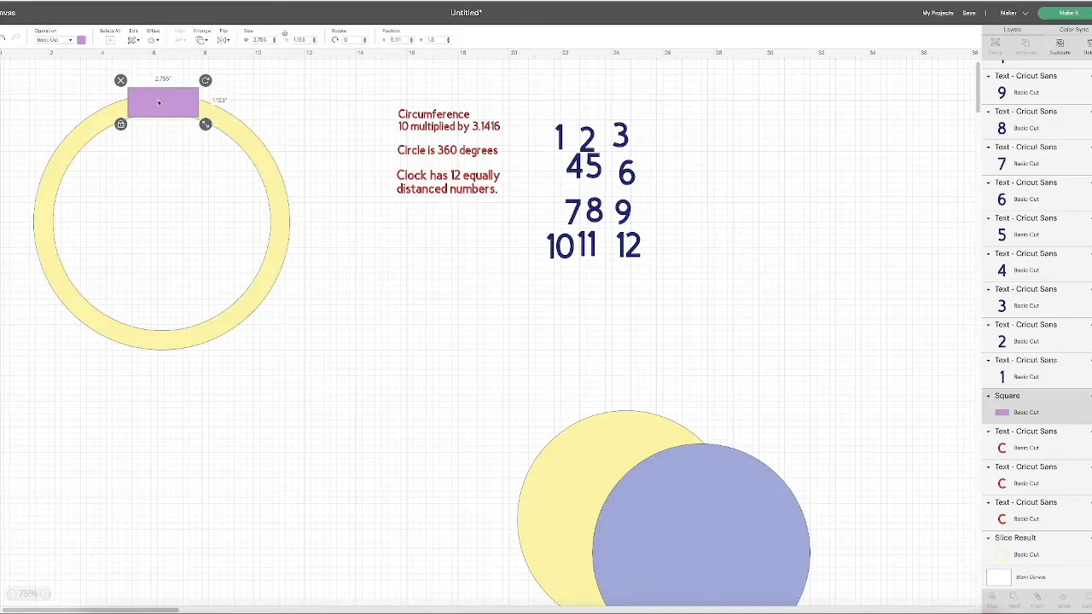
# Move the purple rectangle off the ring's top edge, test it there, then park it upper right.
pyautogui.moveTo(162, 103); pyautogui.dragTo(302, 98)
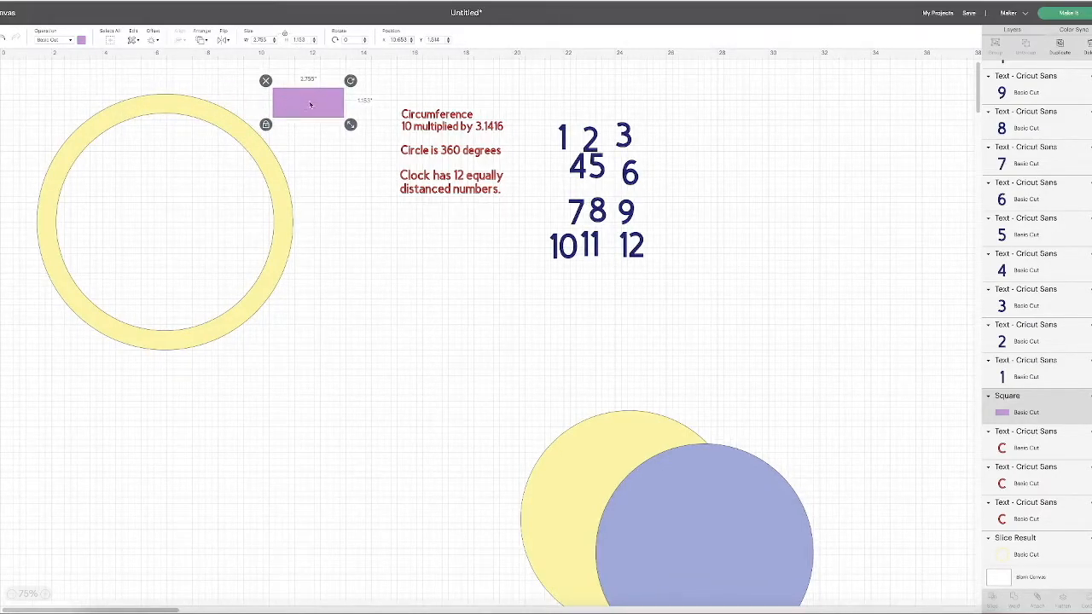
pyautogui.moveTo(308, 102); pyautogui.dragTo(159, 104)
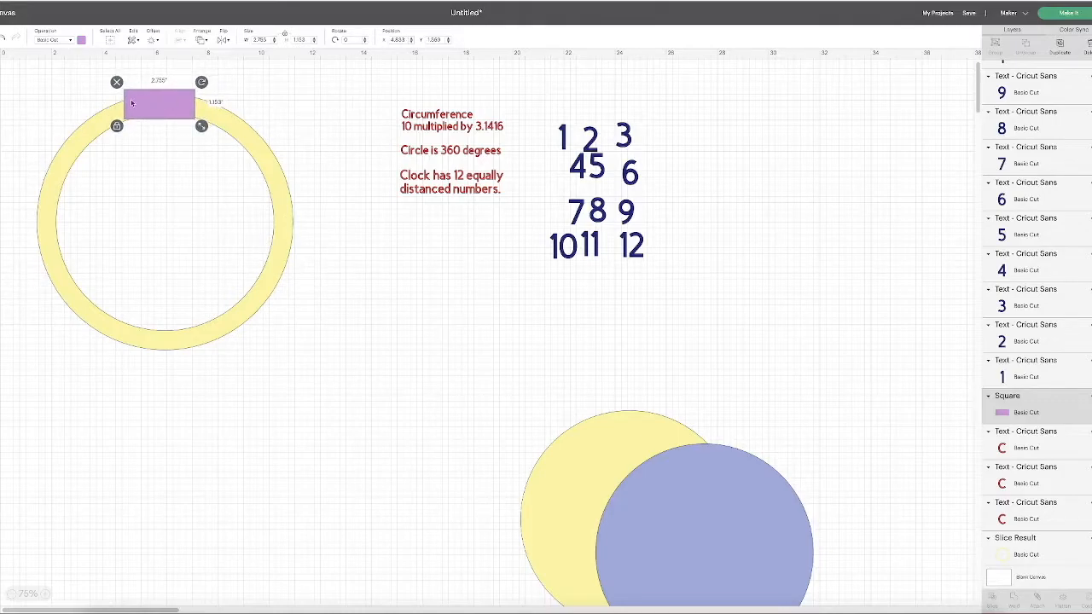
pyautogui.moveTo(160, 104); pyautogui.dragTo(307, 96)
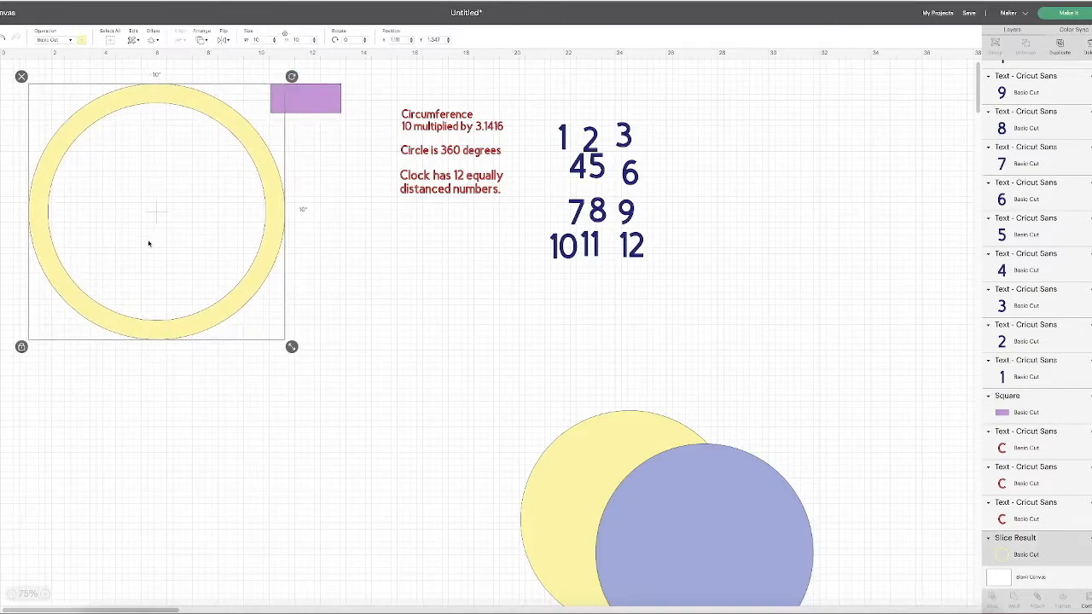
pyautogui.moveTo(484, 145)
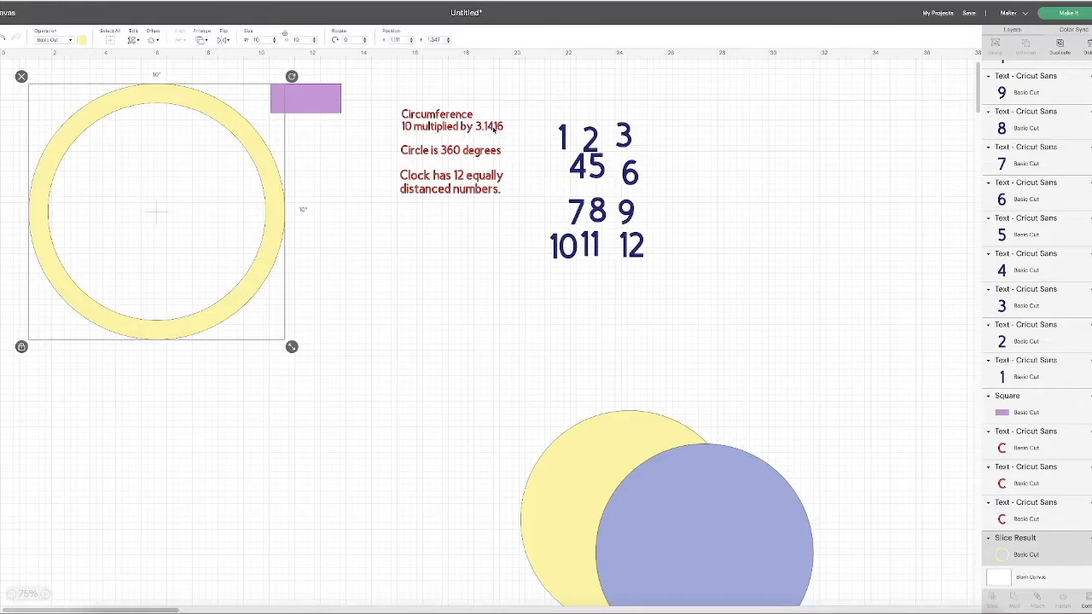
pyautogui.moveTo(490, 134)
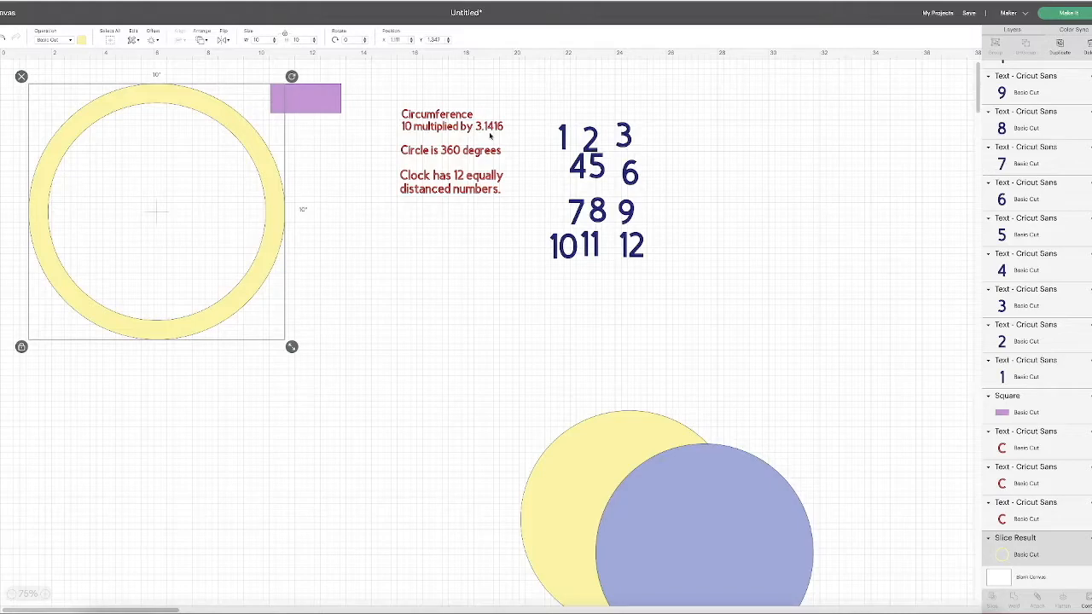
# Resize the purple rectangle to 2.5 × 0.75 inches, test it on the ring, then place it right of the ring.
pyautogui.click(306, 98)
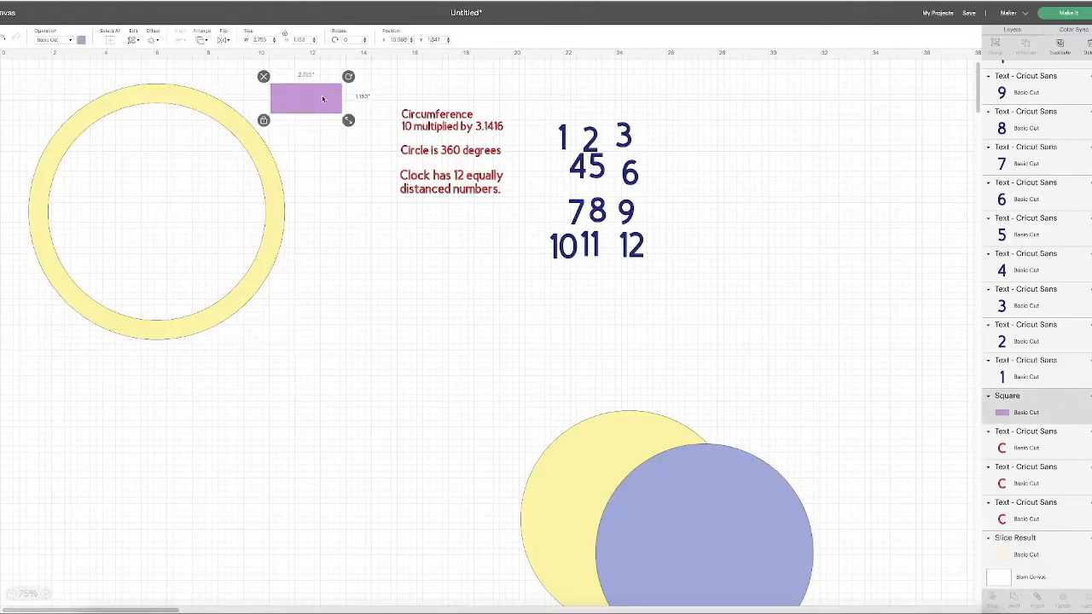
pyautogui.moveTo(305, 98); pyautogui.dragTo(318, 105)
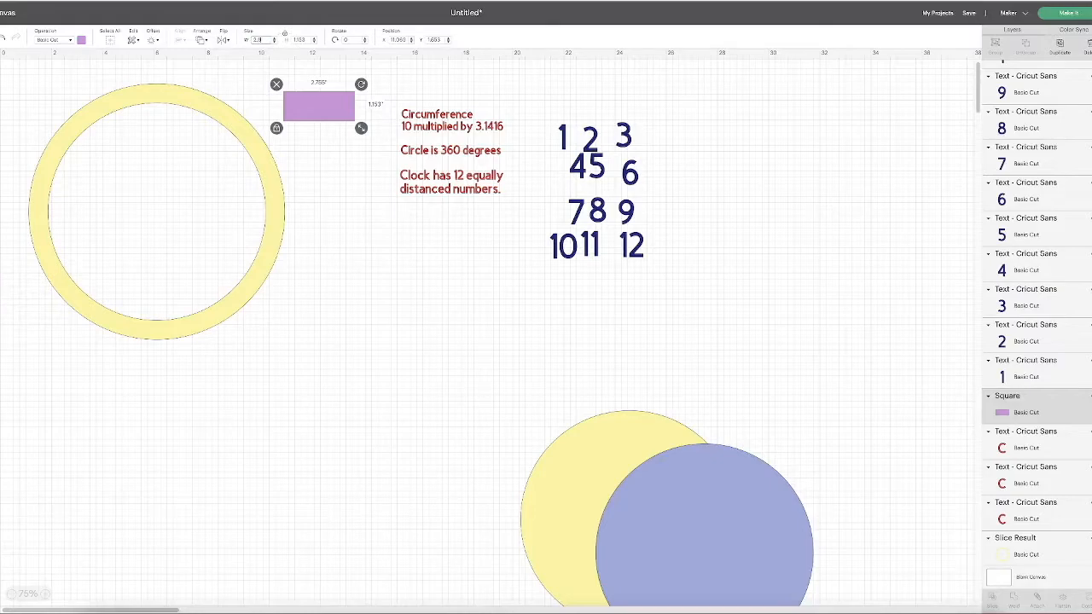
pyautogui.moveTo(361, 128); pyautogui.dragTo(352, 124)
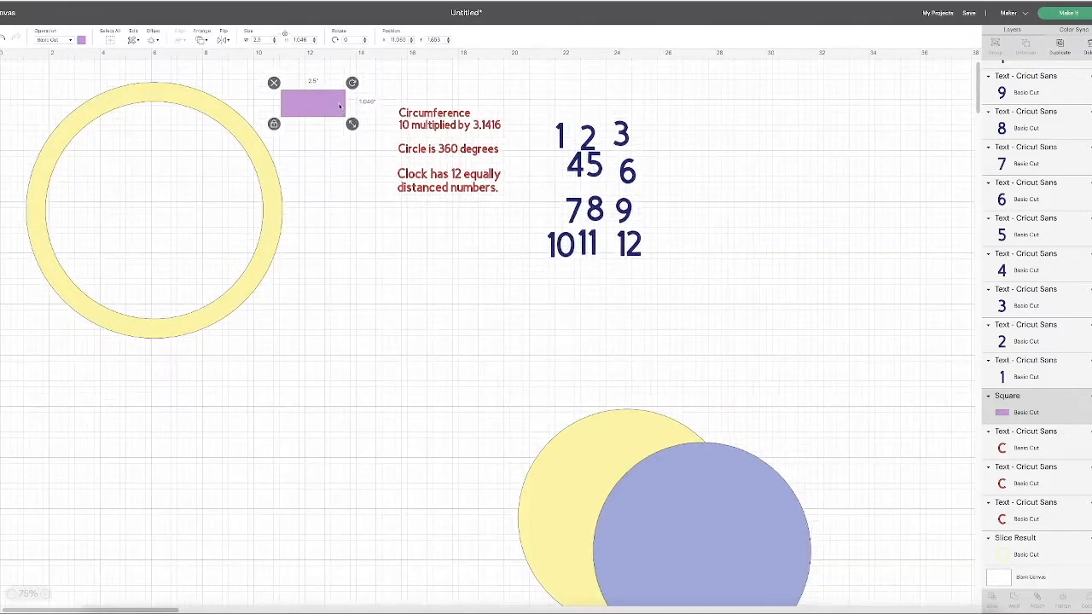
pyautogui.moveTo(311, 102); pyautogui.dragTo(153, 96)
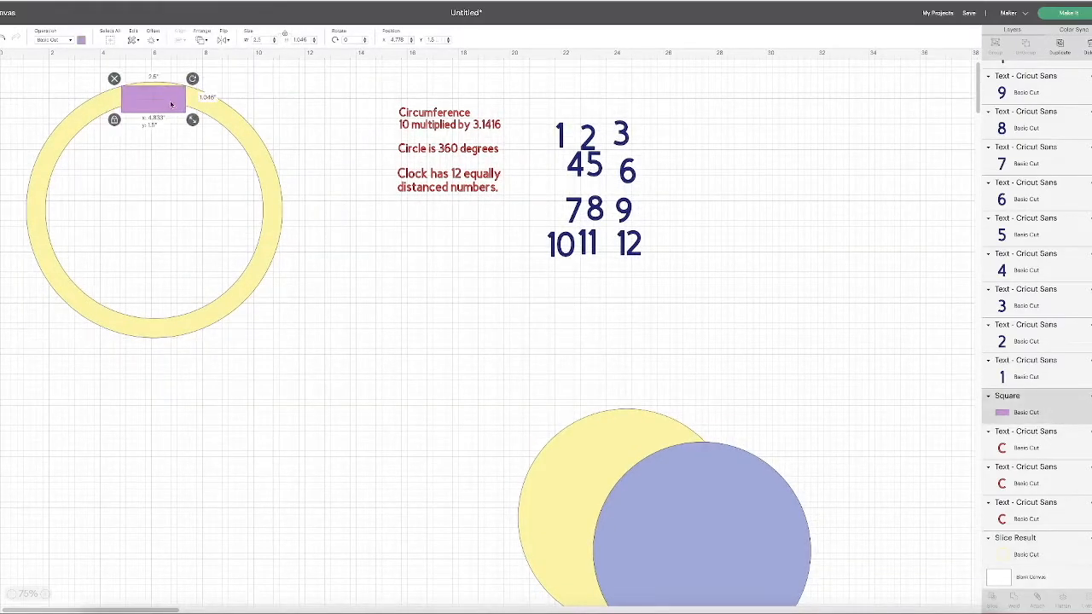
pyautogui.moveTo(193, 120); pyautogui.dragTo(191, 106)
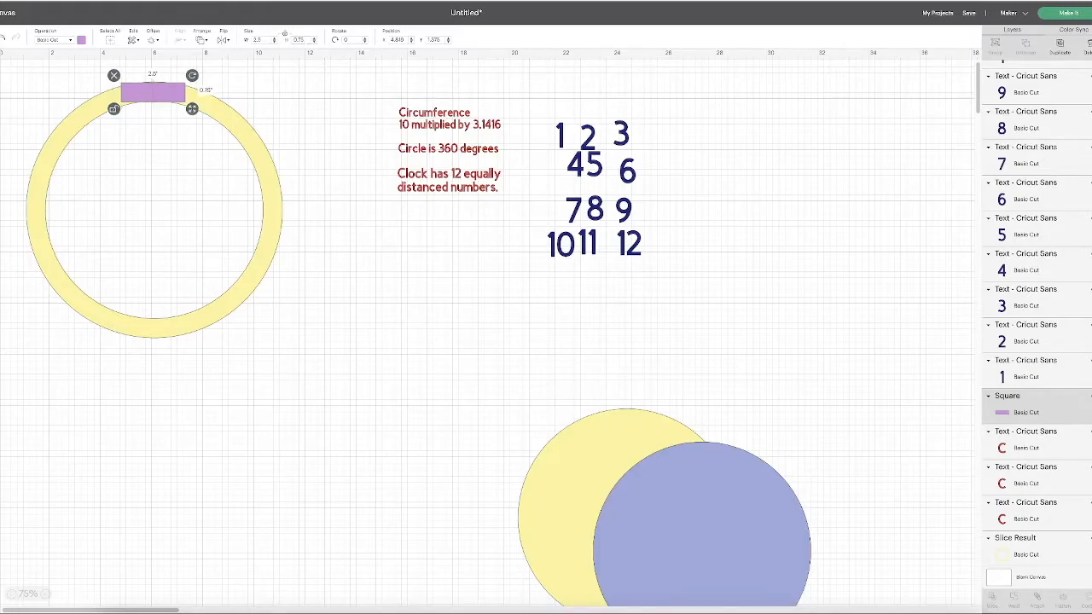
pyautogui.moveTo(154, 89); pyautogui.dragTo(338, 258)
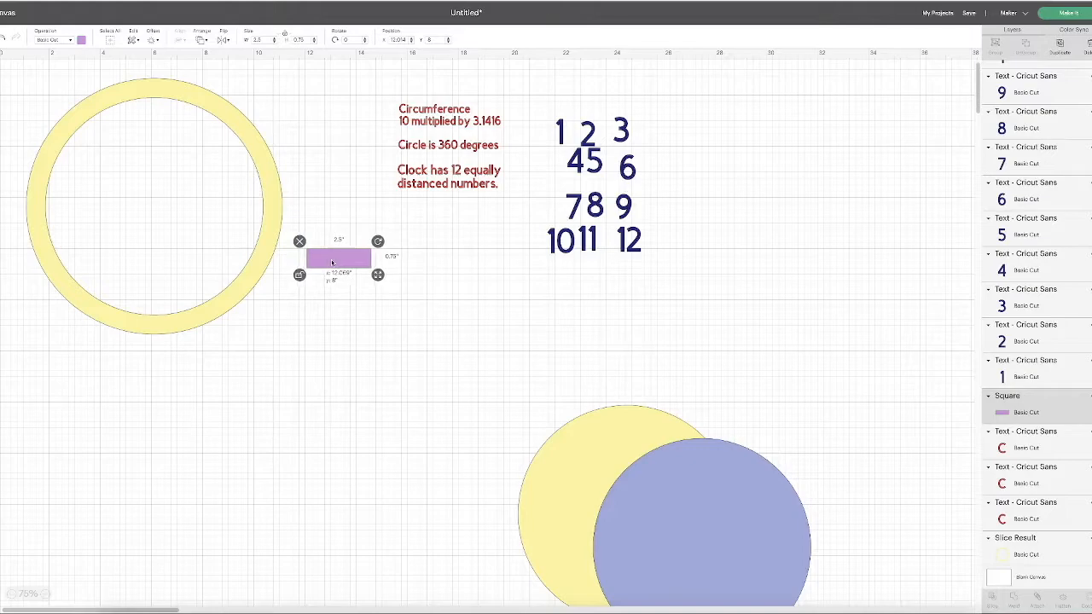
pyautogui.moveTo(304, 286)
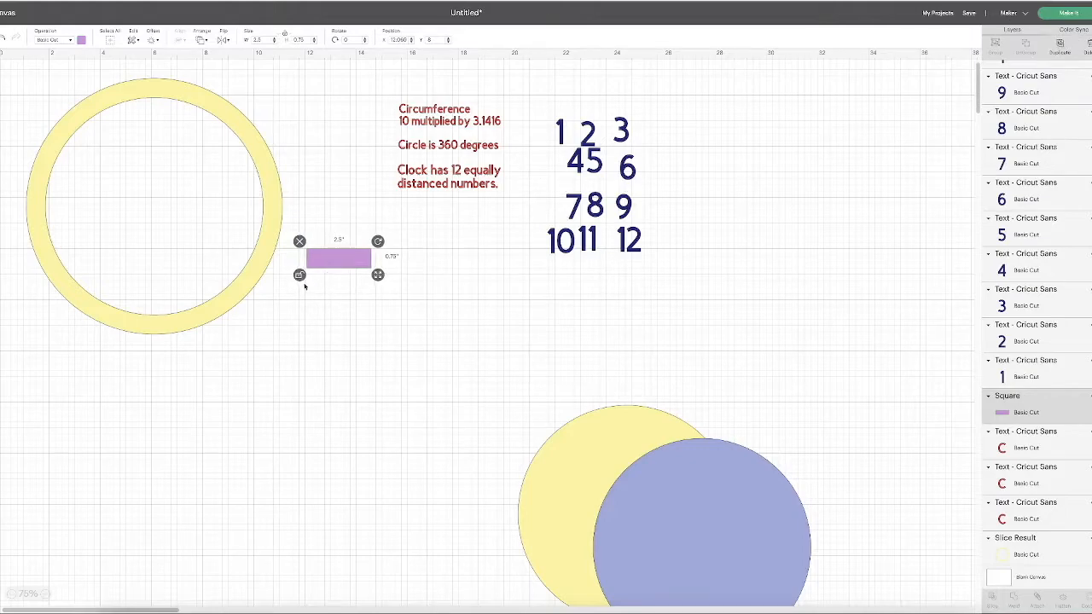
pyautogui.moveTo(339, 258); pyautogui.dragTo(339, 277)
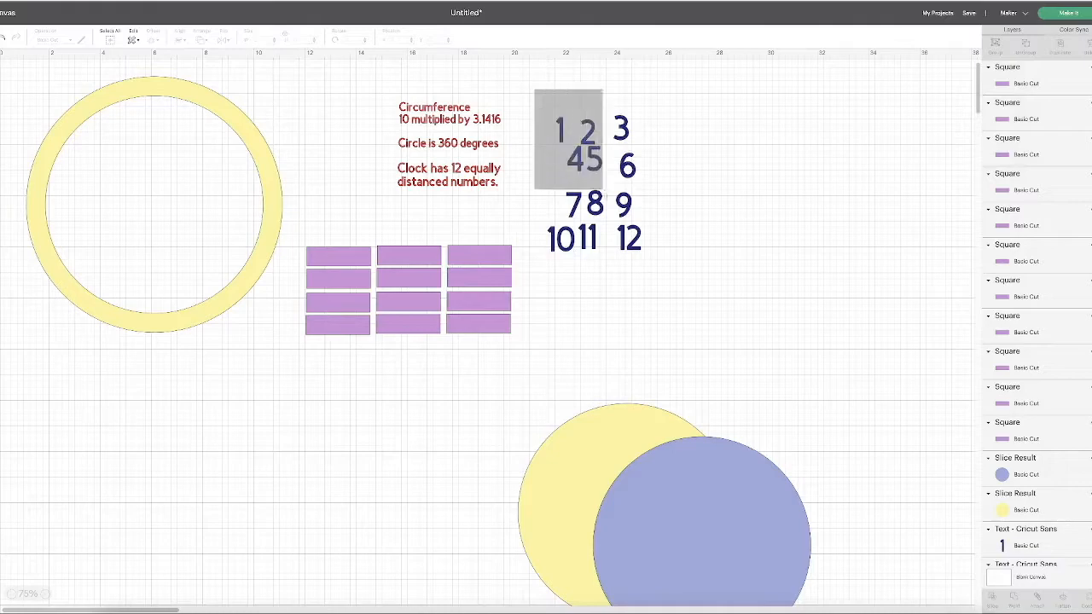
# Stack all twelve numbers with Align Center, then drag a number onto its purple rectangle.
pyautogui.click(588, 170)
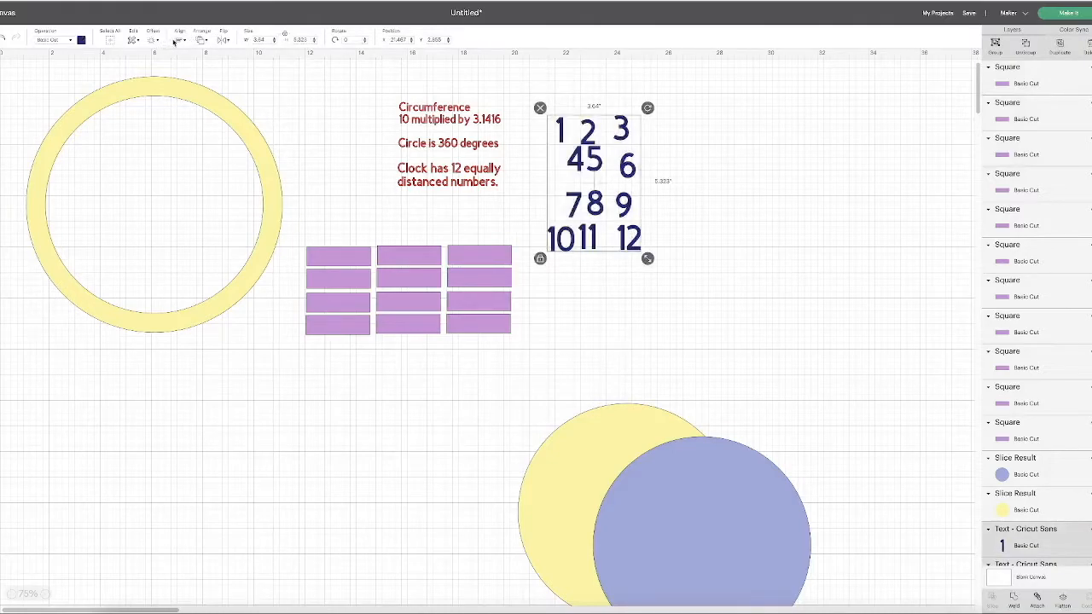
pyautogui.click(180, 34)
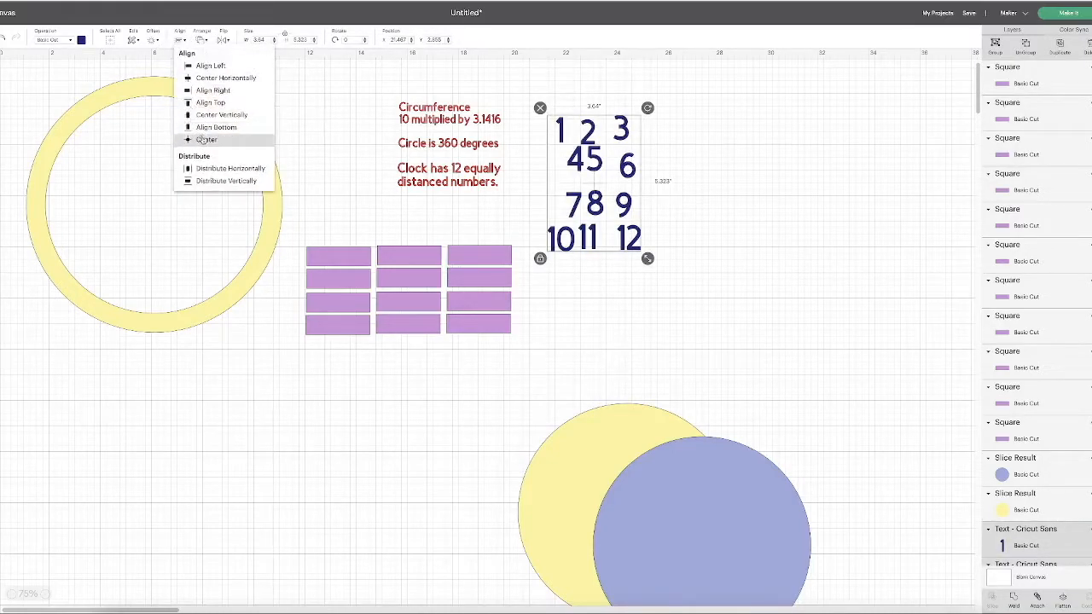
pyautogui.click(207, 139)
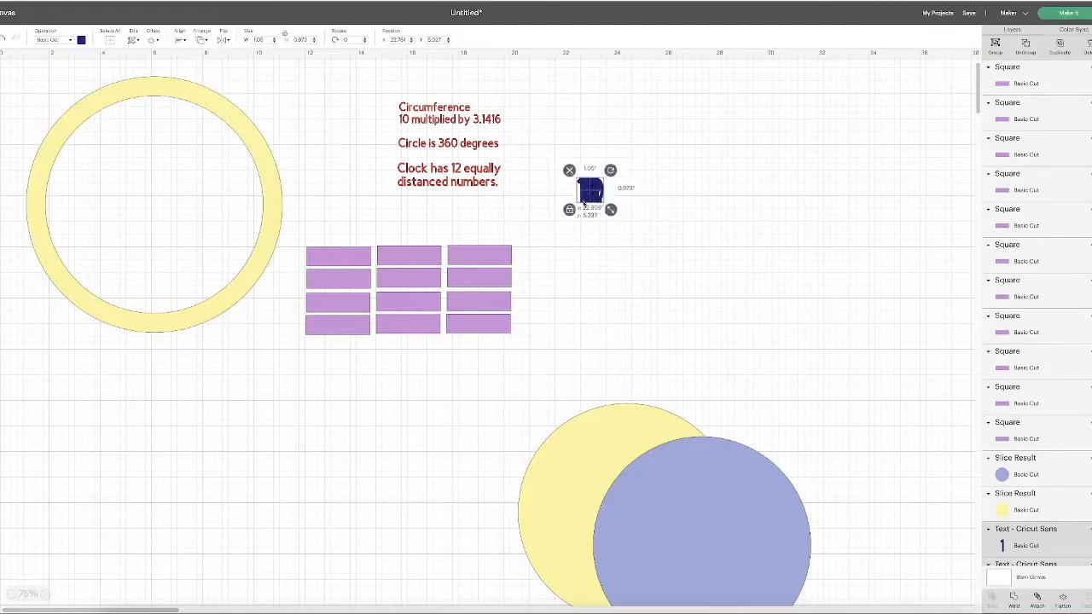
pyautogui.moveTo(588, 188); pyautogui.dragTo(333, 256)
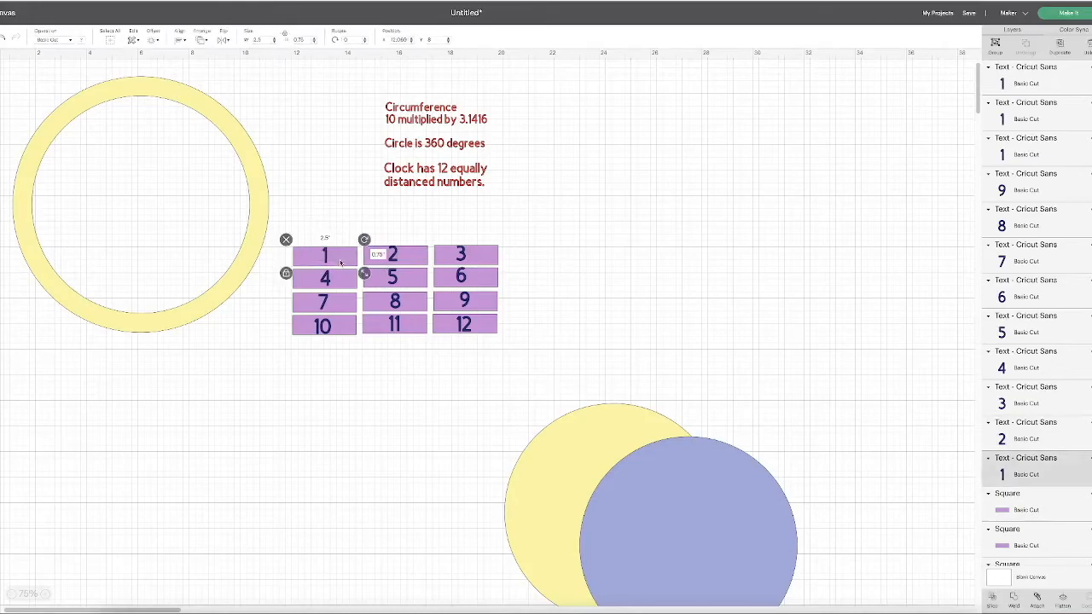
# Center the number 1 tile horizontally atop the yellow ring and group them together.
pyautogui.click(180, 40)
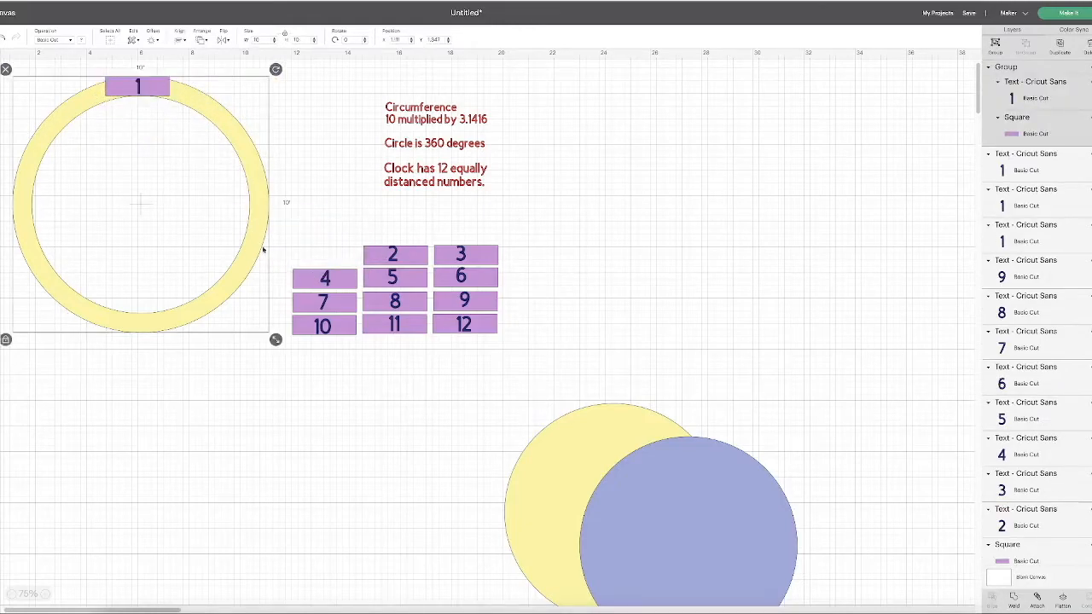
pyautogui.click(179, 34)
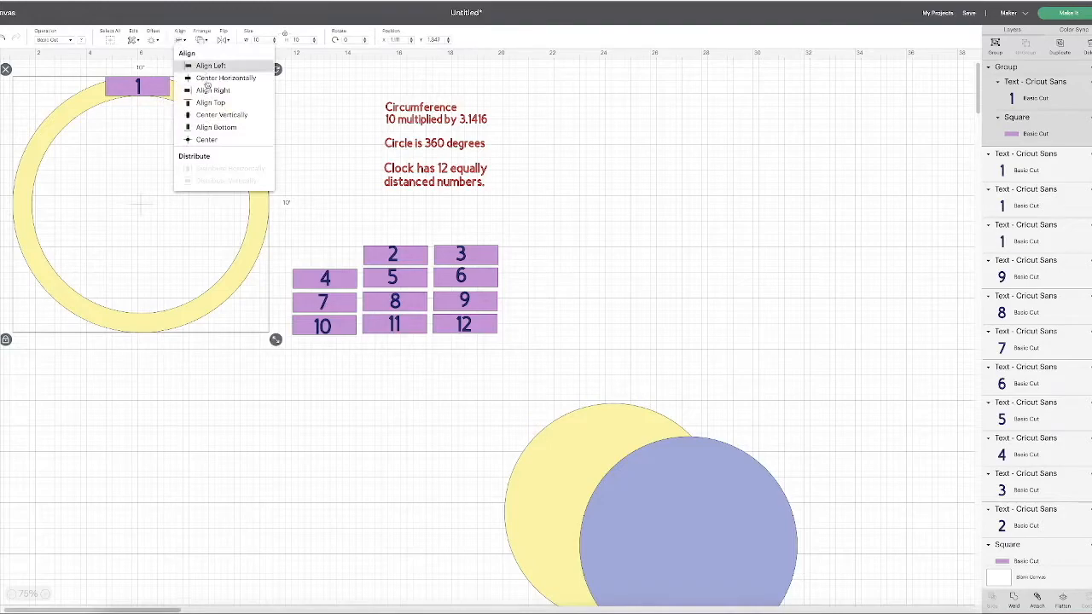
pyautogui.moveTo(226, 78)
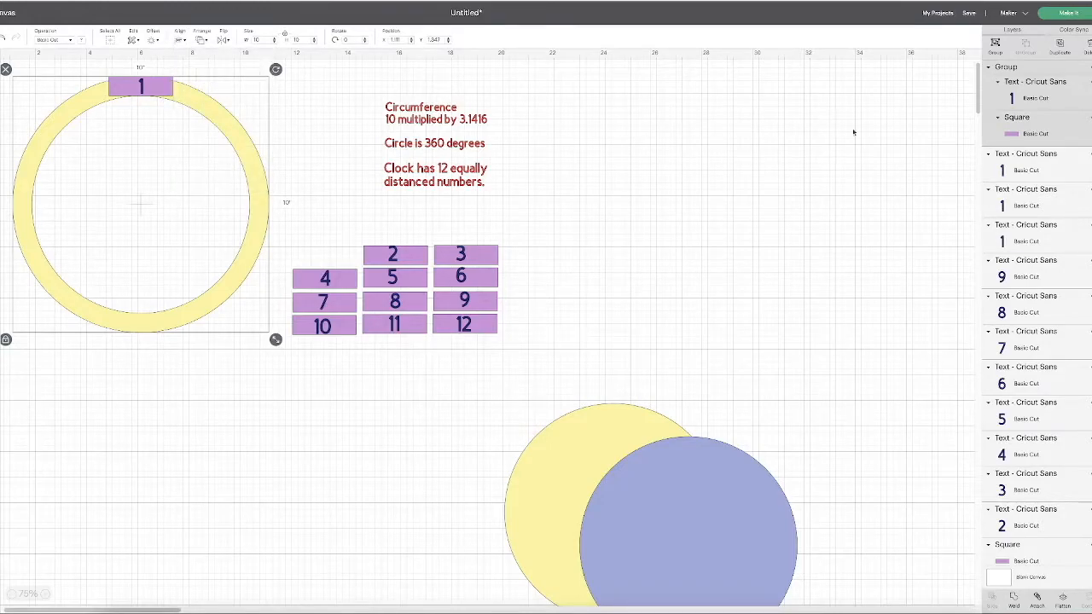
pyautogui.click(597, 384)
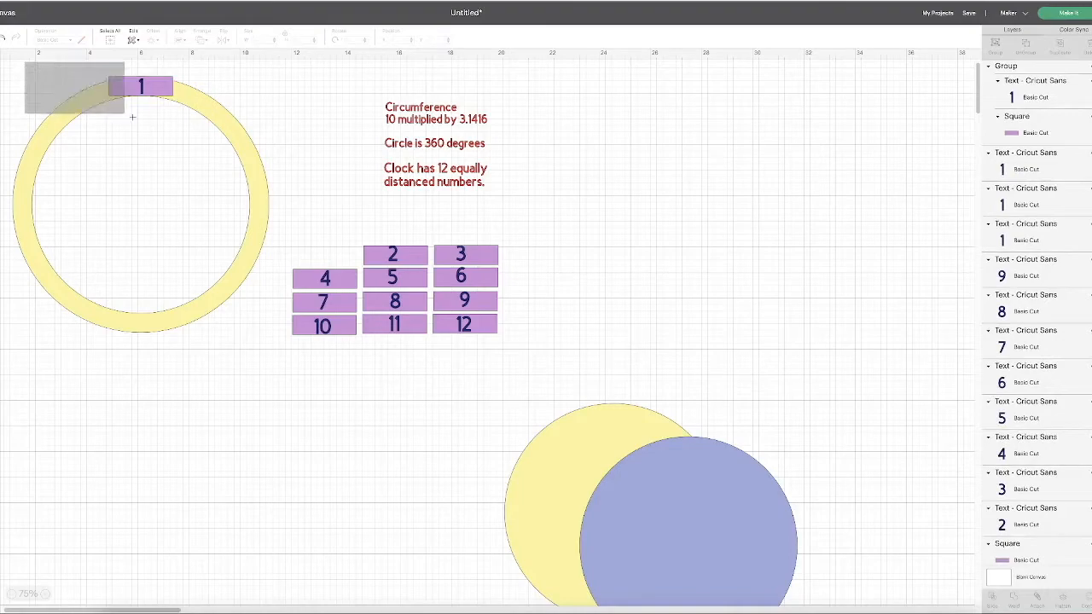
pyautogui.click(141, 204)
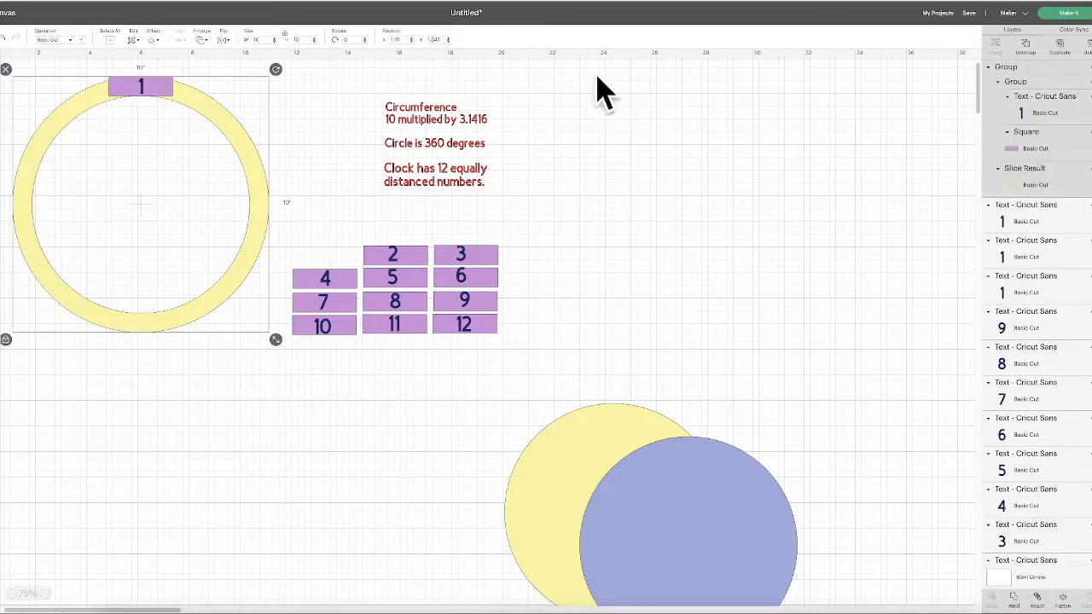
pyautogui.moveTo(439, 146)
pyautogui.write('30')
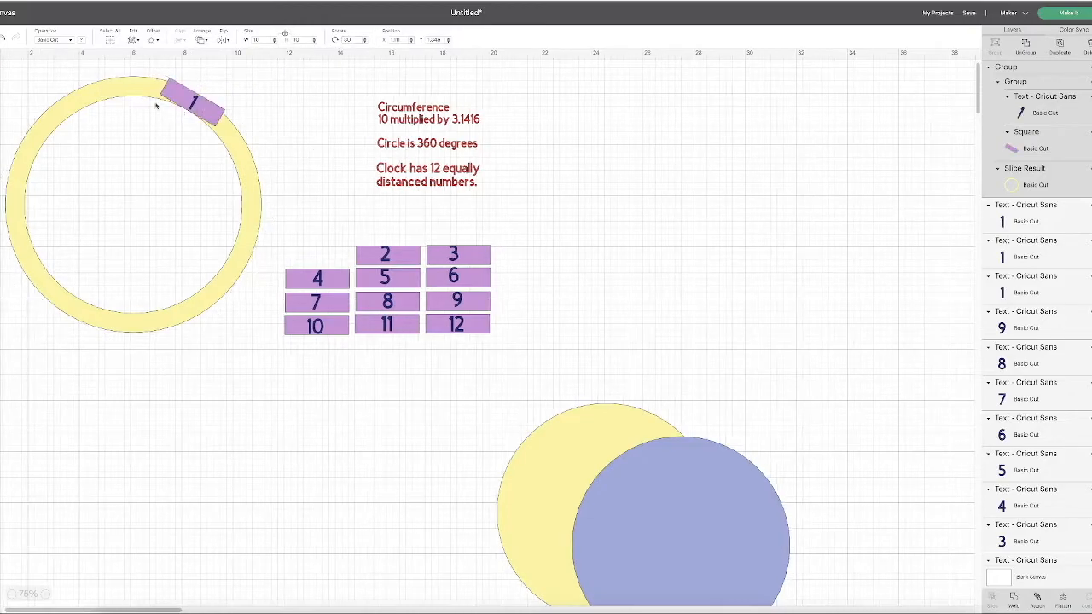
# Rotate the ring-and-1 group 30°, then center the 12 tile at the ring top and group it.
pyautogui.click(196, 103)
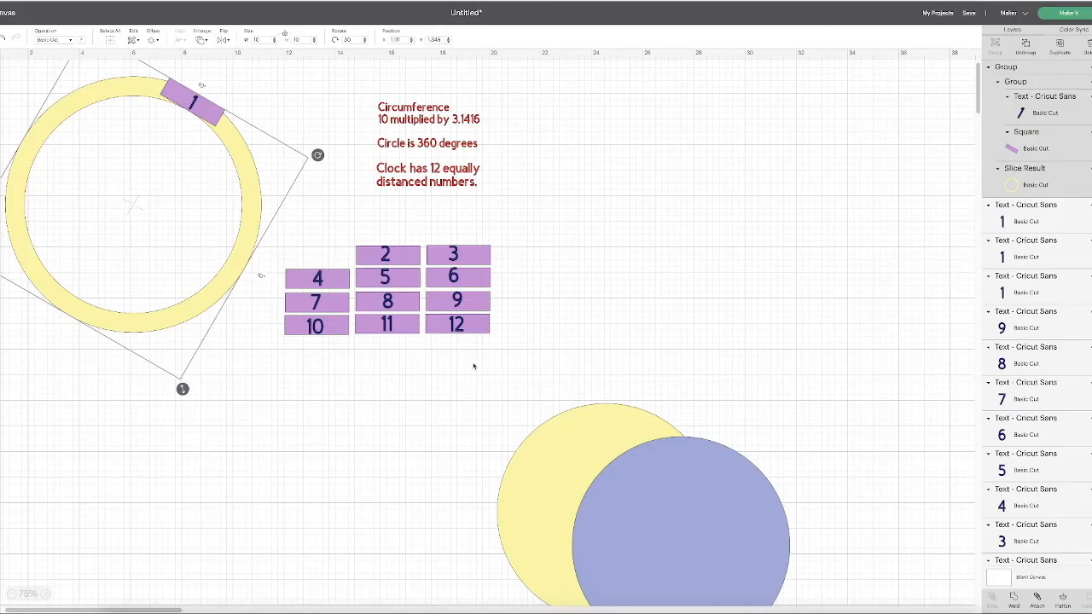
pyautogui.moveTo(491, 359)
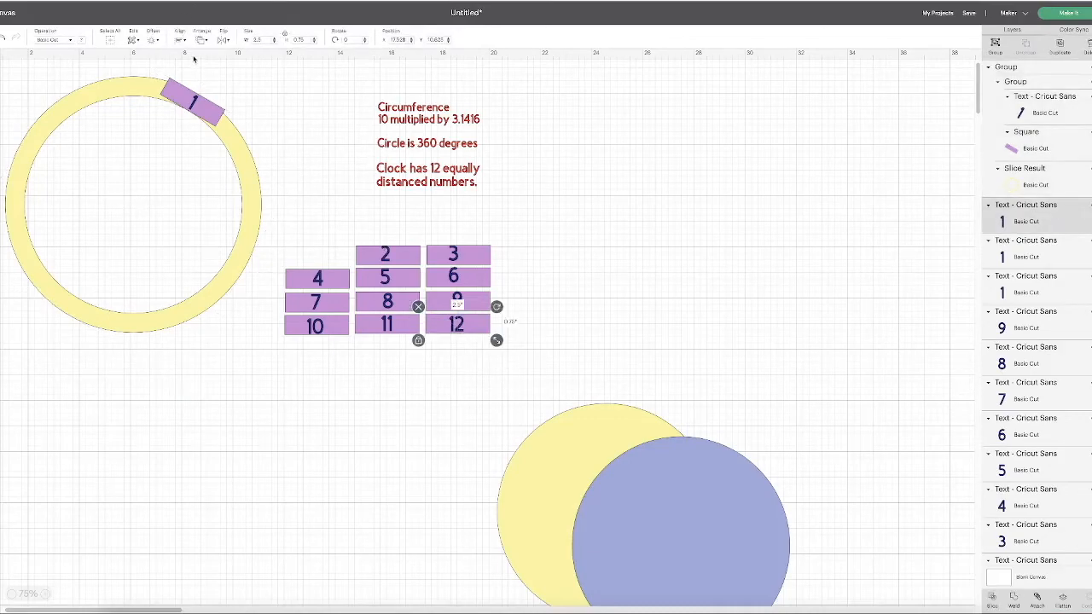
pyautogui.click(180, 39)
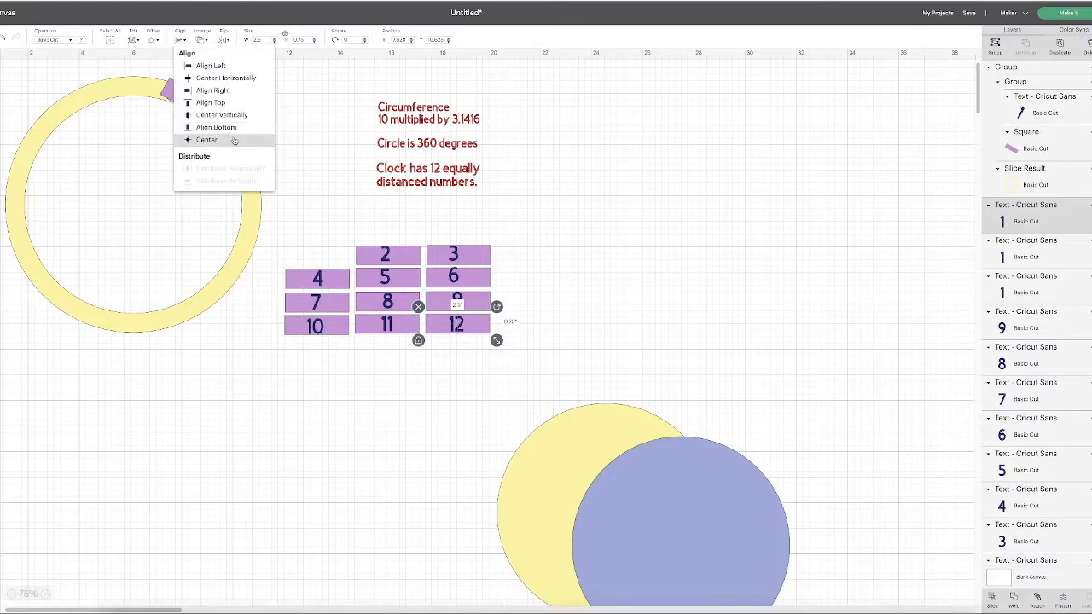
pyautogui.click(206, 139)
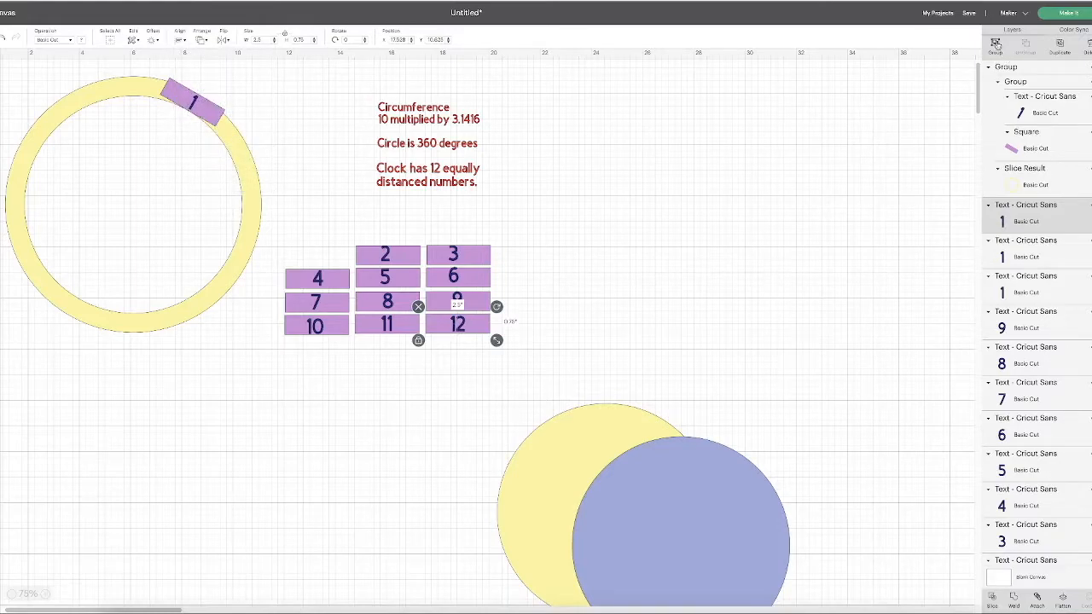
pyautogui.moveTo(457, 323); pyautogui.dragTo(134, 99)
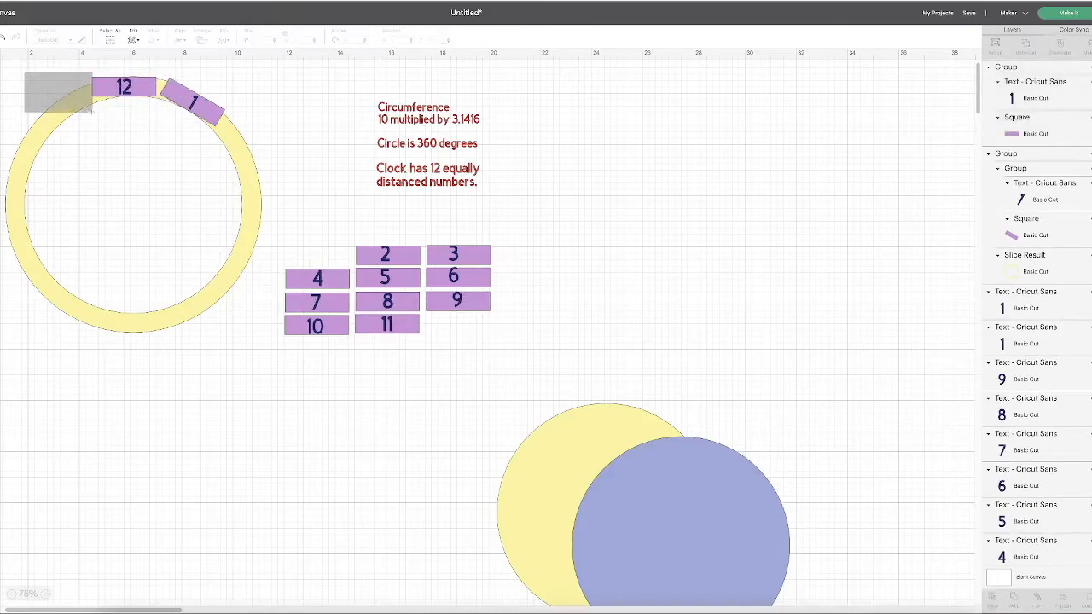
pyautogui.click(128, 201)
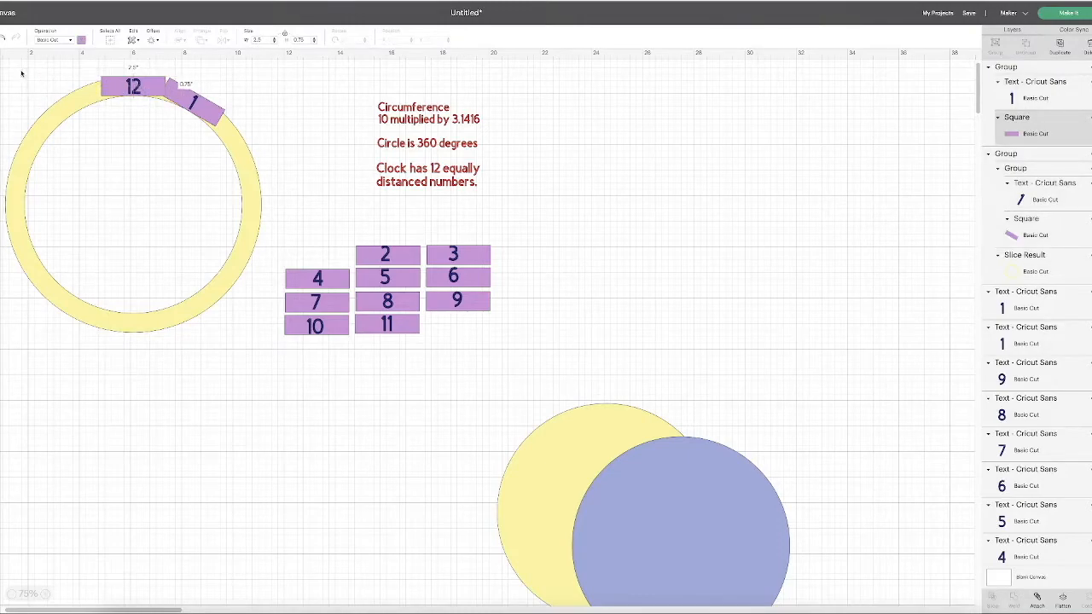
pyautogui.click(132, 205)
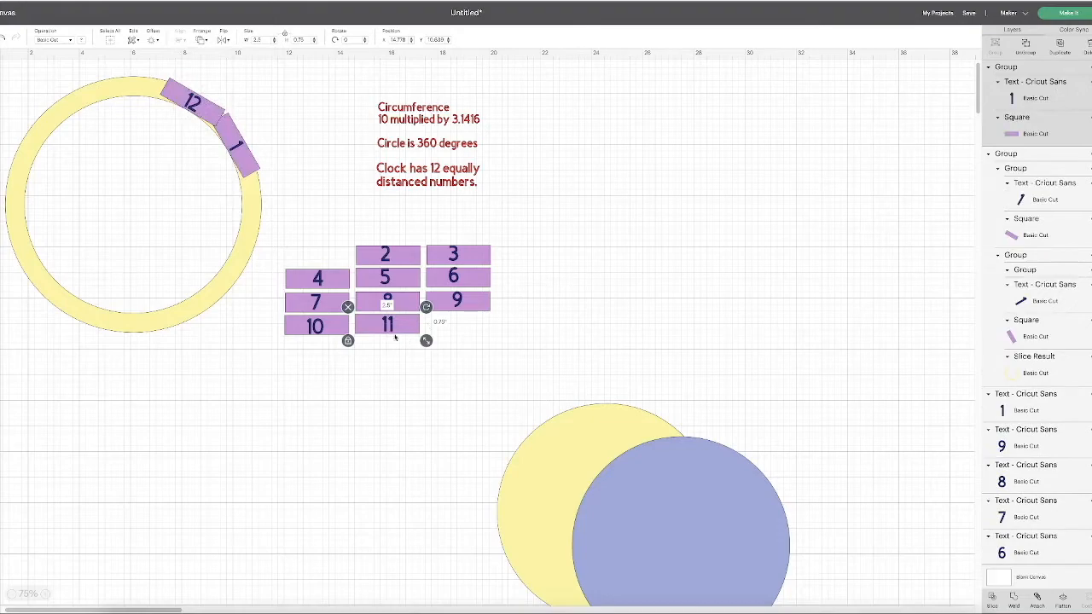
# Place the 11 tile at the top of the ring, centred, and group it with the ring.
pyautogui.moveTo(387, 322); pyautogui.dragTo(134, 87)
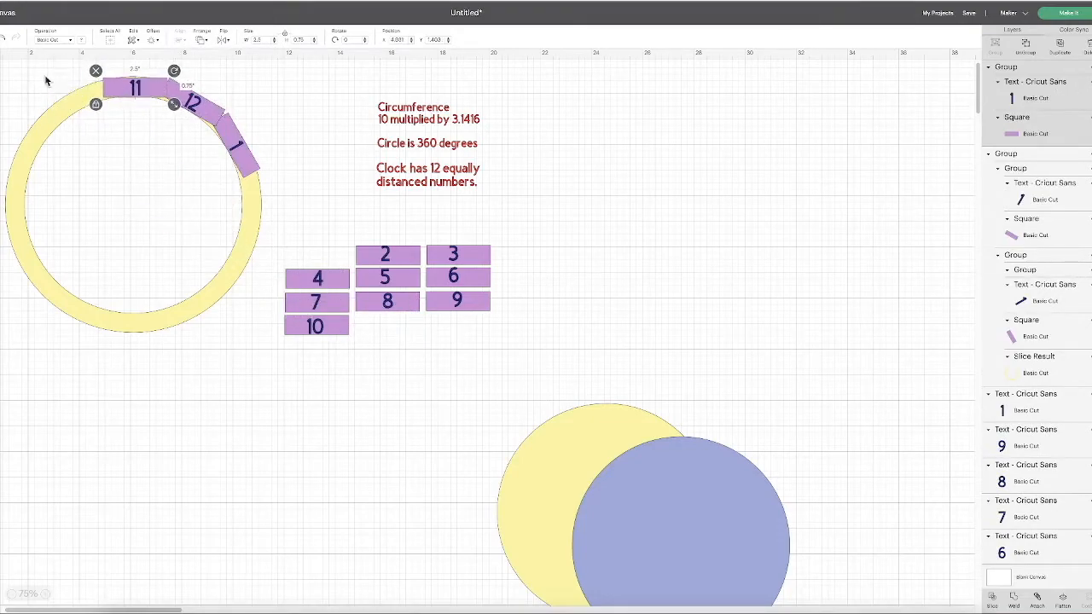
pyautogui.click(180, 39)
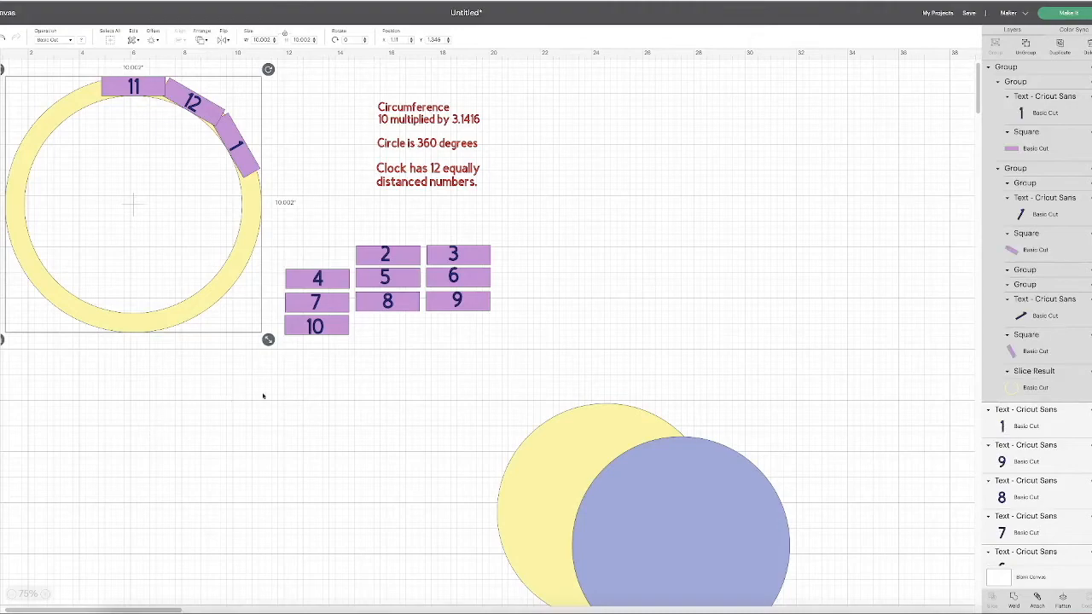
pyautogui.click(316, 302)
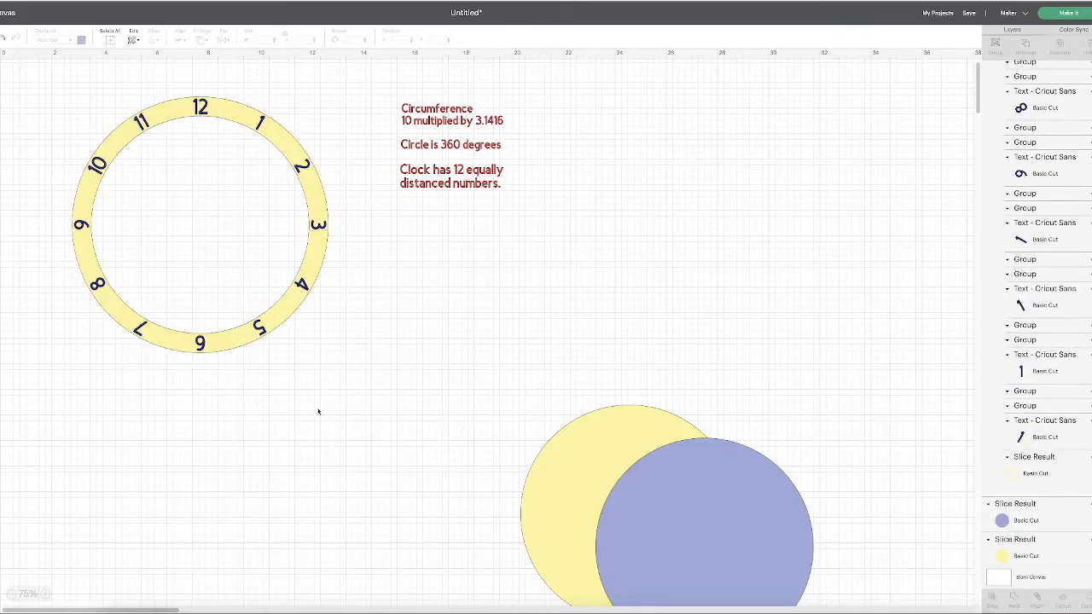
pyautogui.moveTo(207, 149)
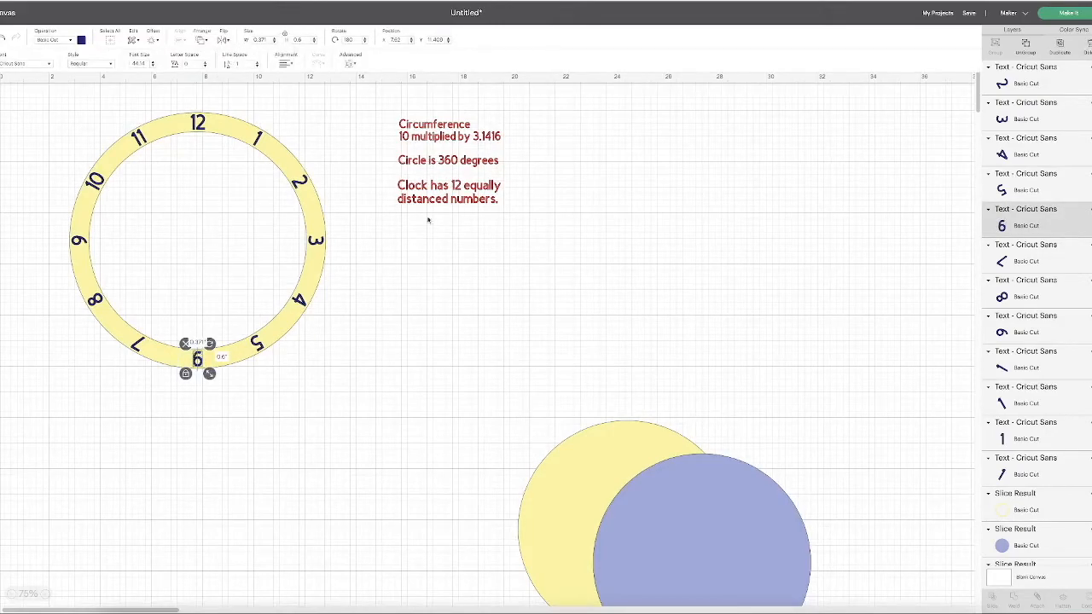
pyautogui.click(116, 399)
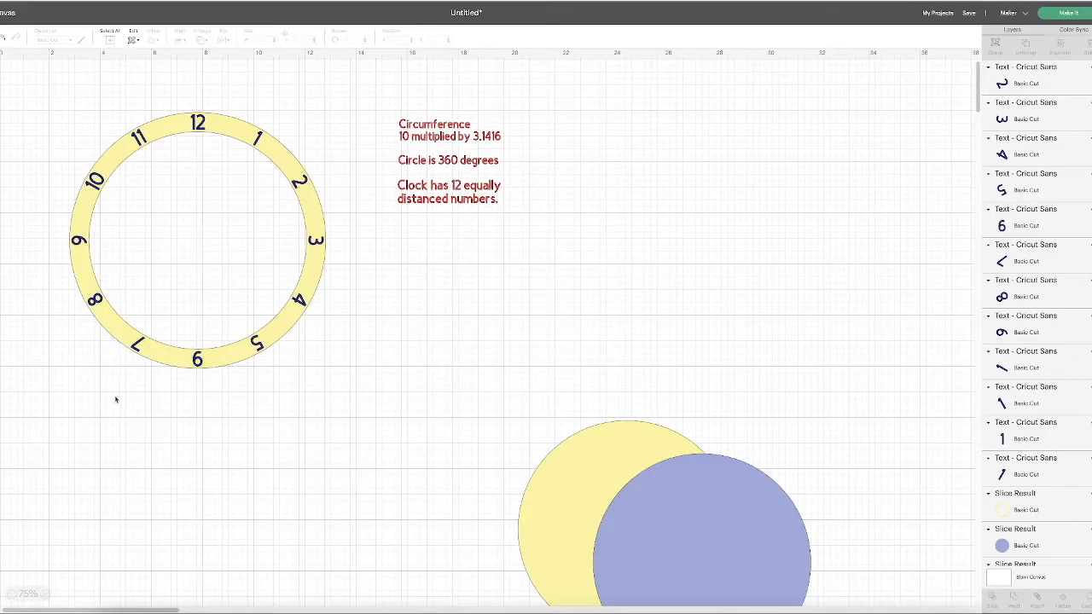
pyautogui.moveTo(343, 284)
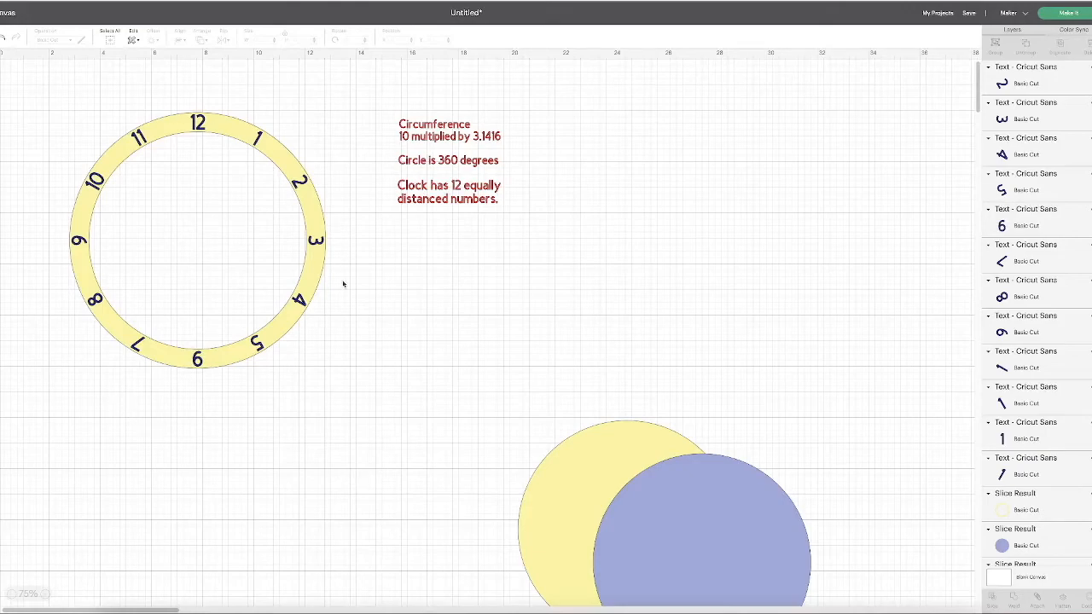
pyautogui.click(300, 300)
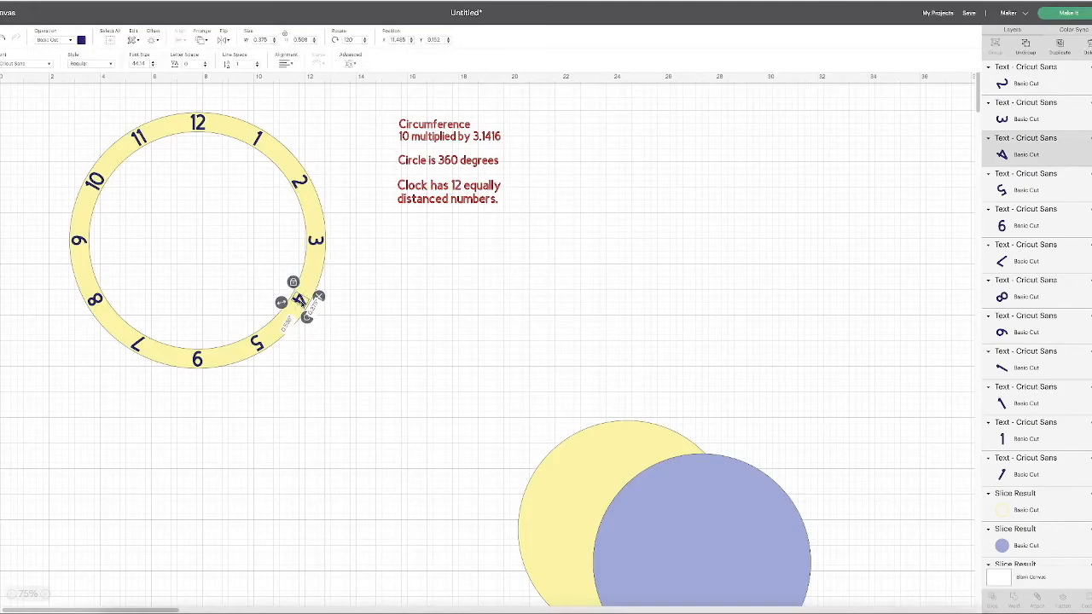
pyautogui.click(224, 40)
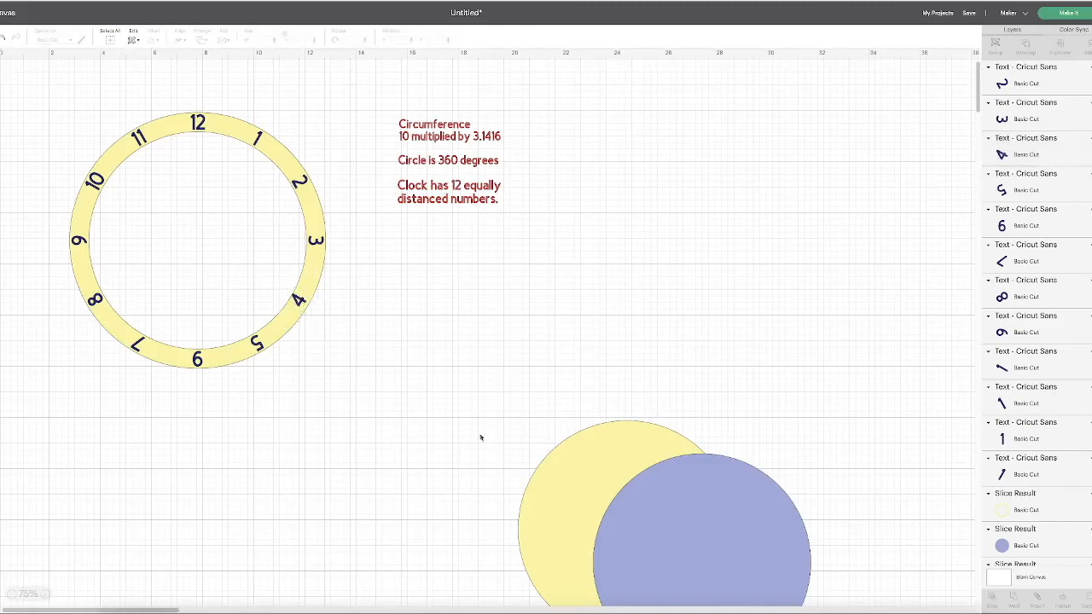
pyautogui.click(257, 344)
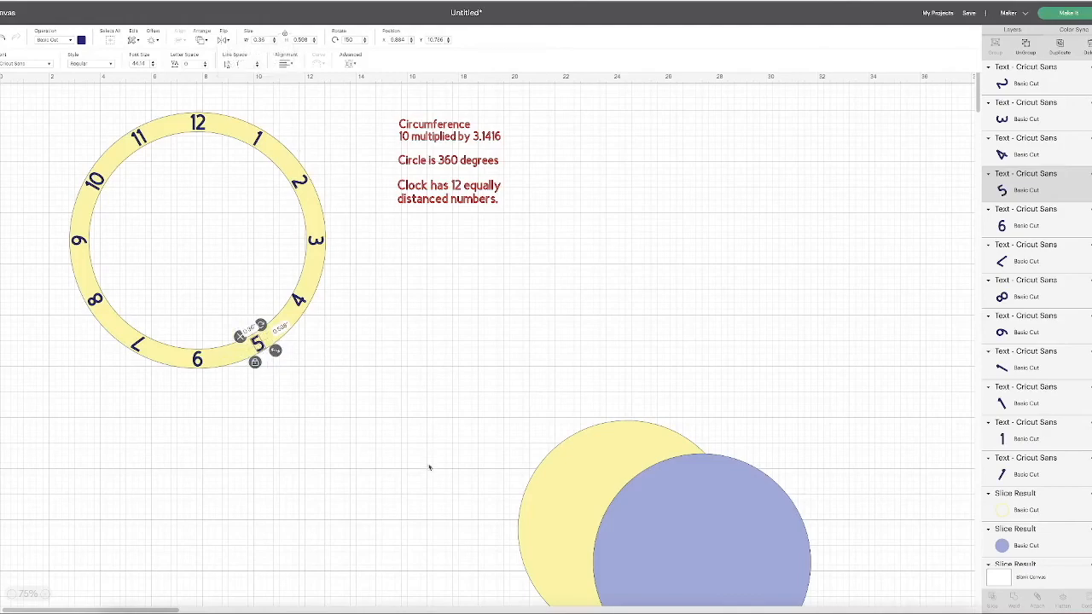
pyautogui.click(327, 389)
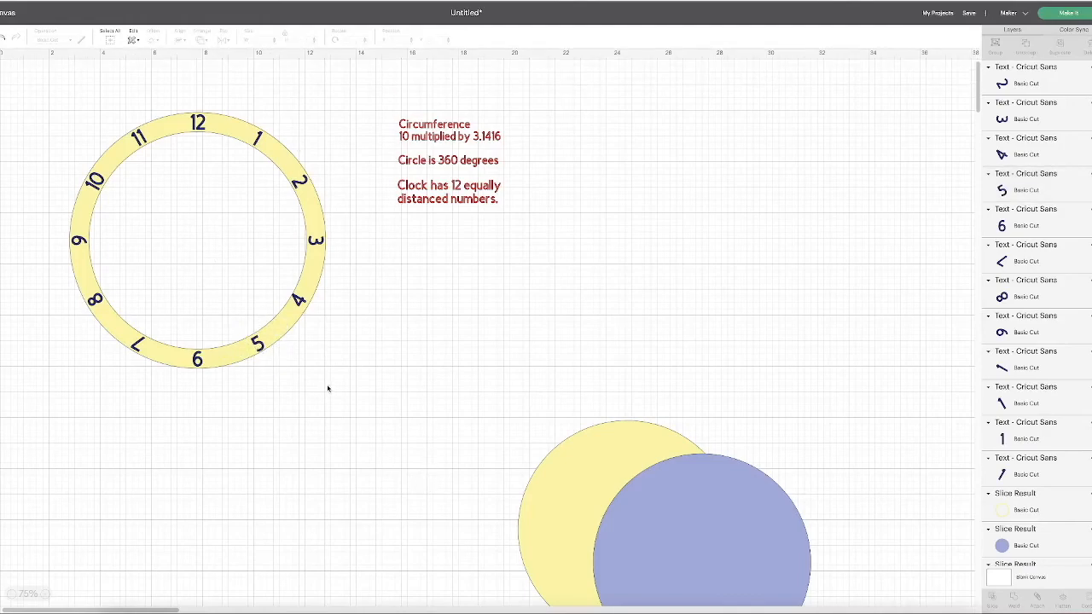